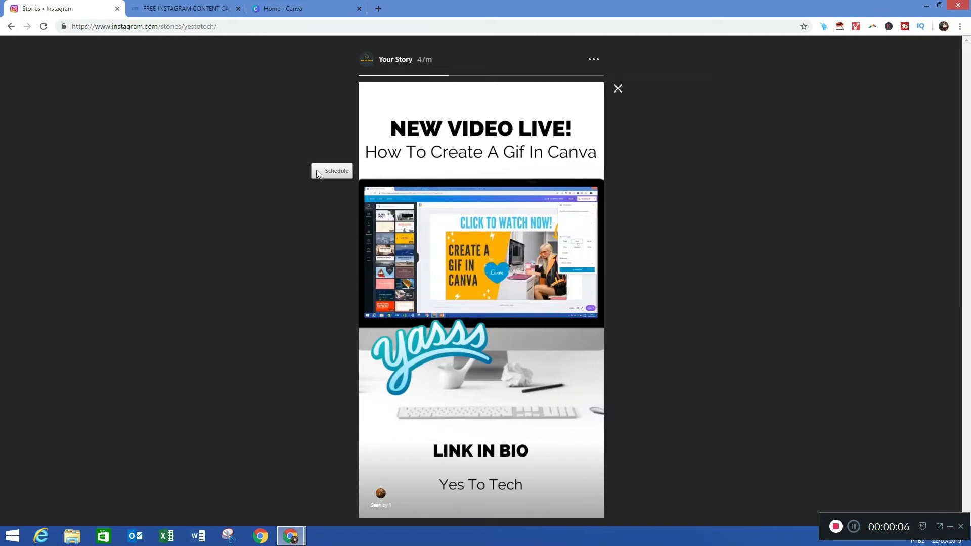
mouse_move(394, 310)
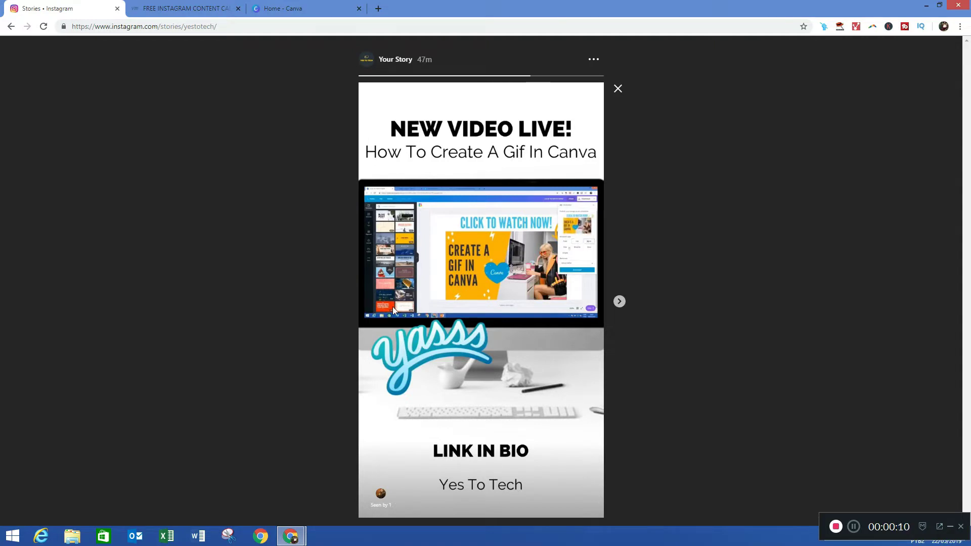
mouse_move(254, 275)
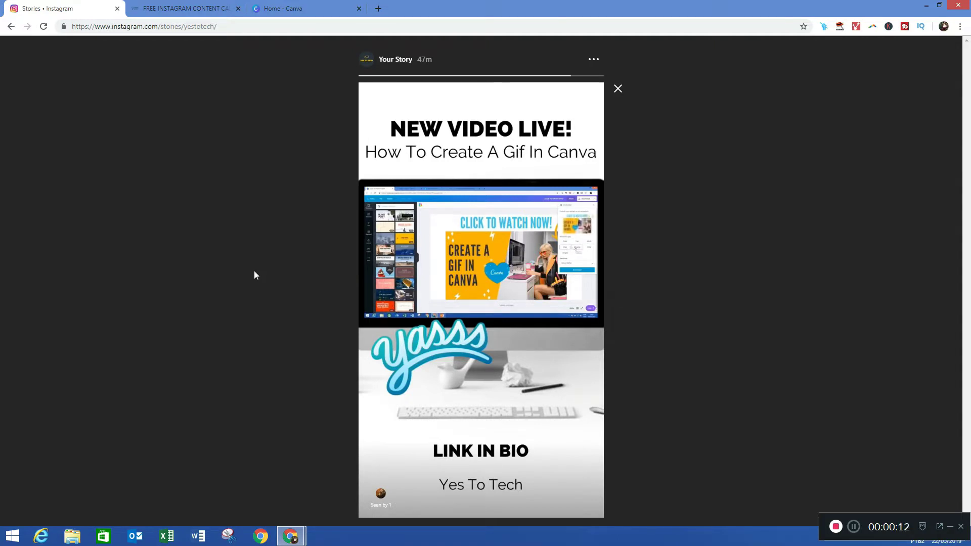
- Switch to the Yes To Tech content calendar browser tab after the story plays
left_click(183, 8)
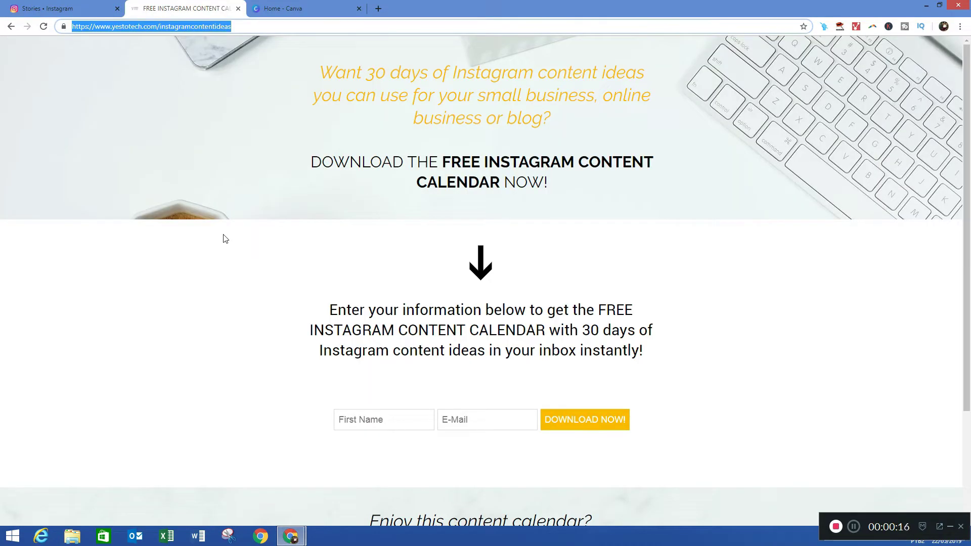
mouse_move(322, 264)
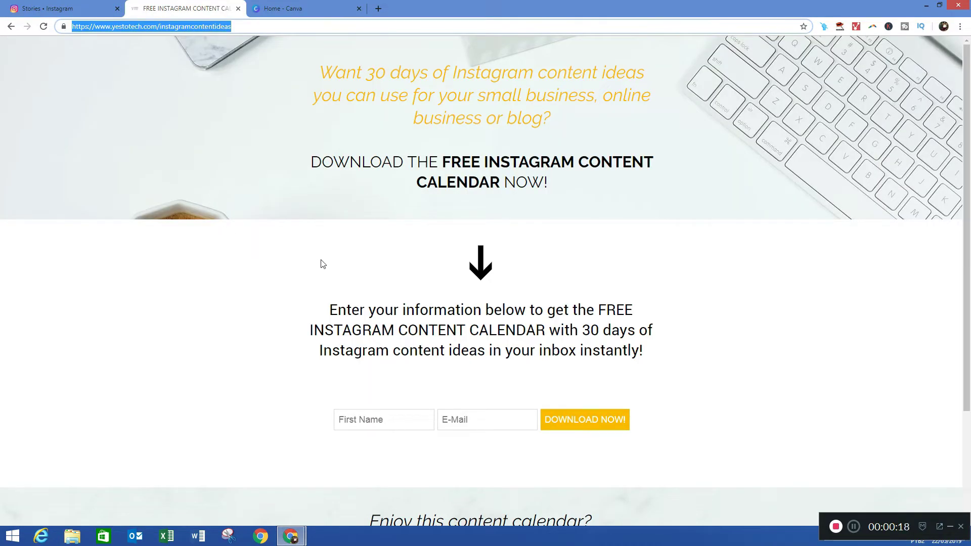
scroll("down", 3)
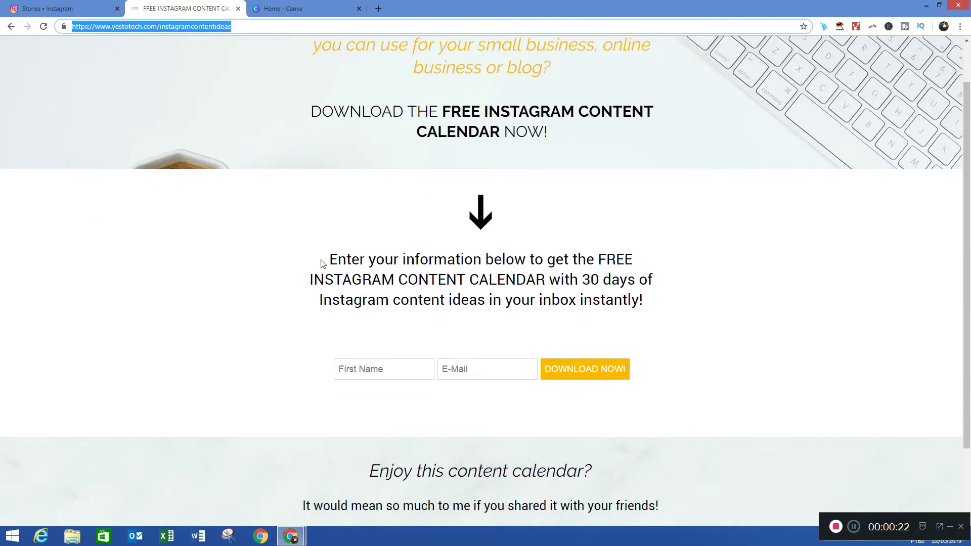
scroll("down", 3)
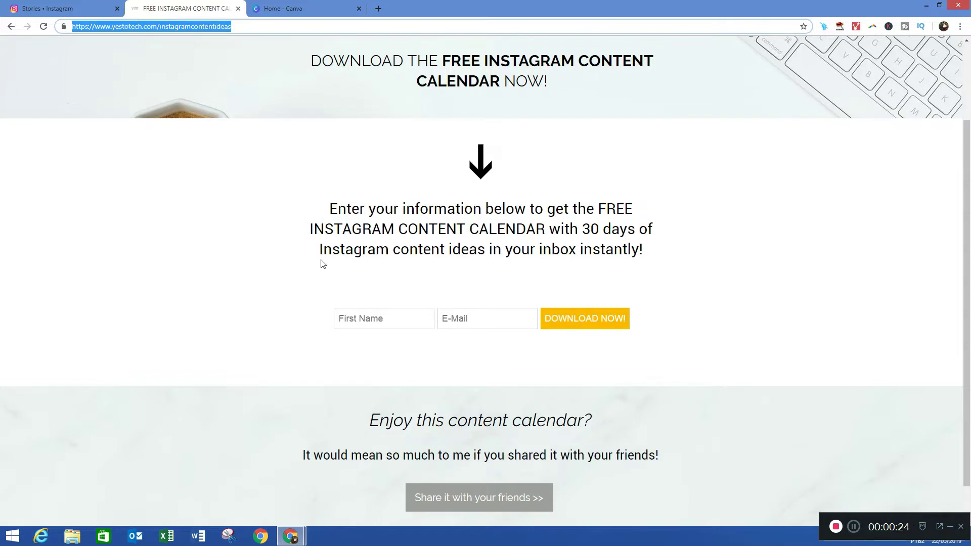
scroll("down", 3)
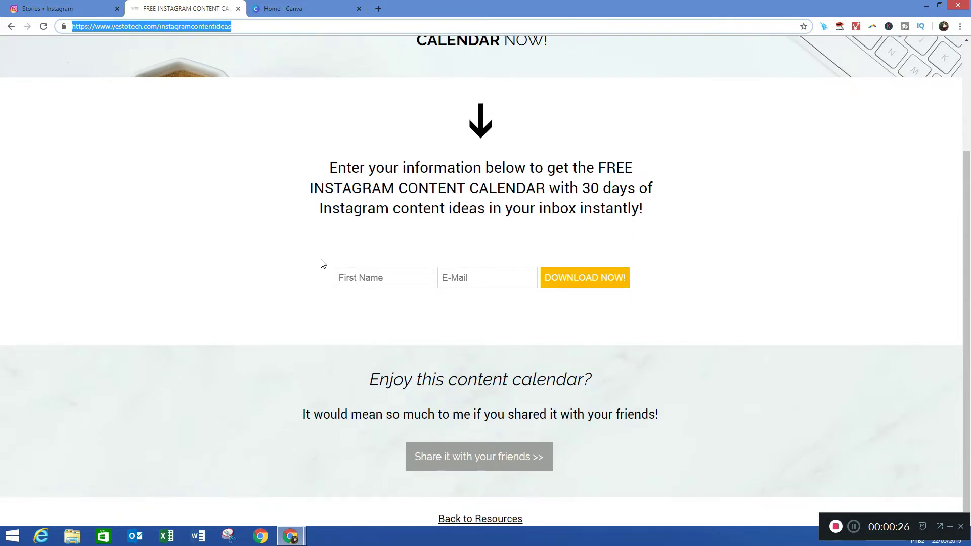
scroll("up", 3)
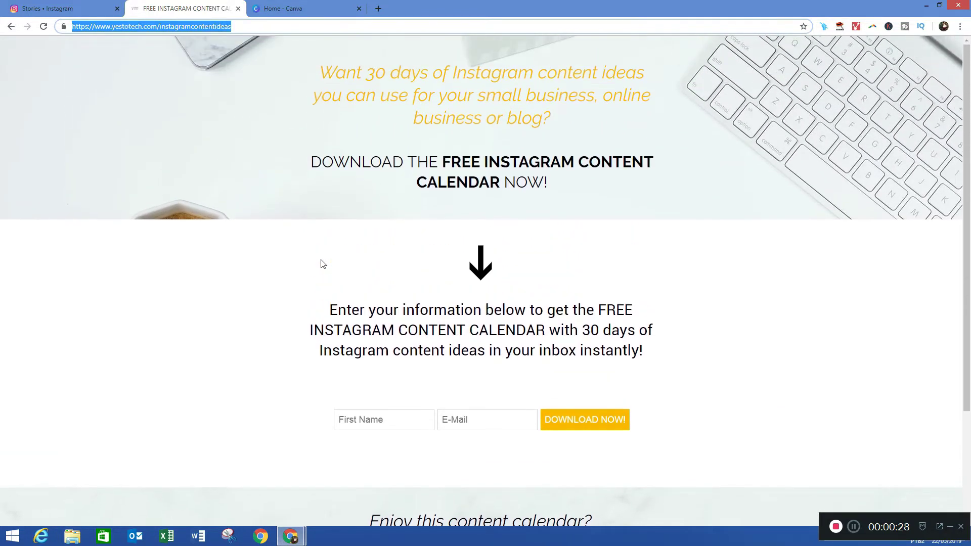
- From the Canva home search, find 'instagram stories' and start a blank Instagram Story design
left_click(304, 8)
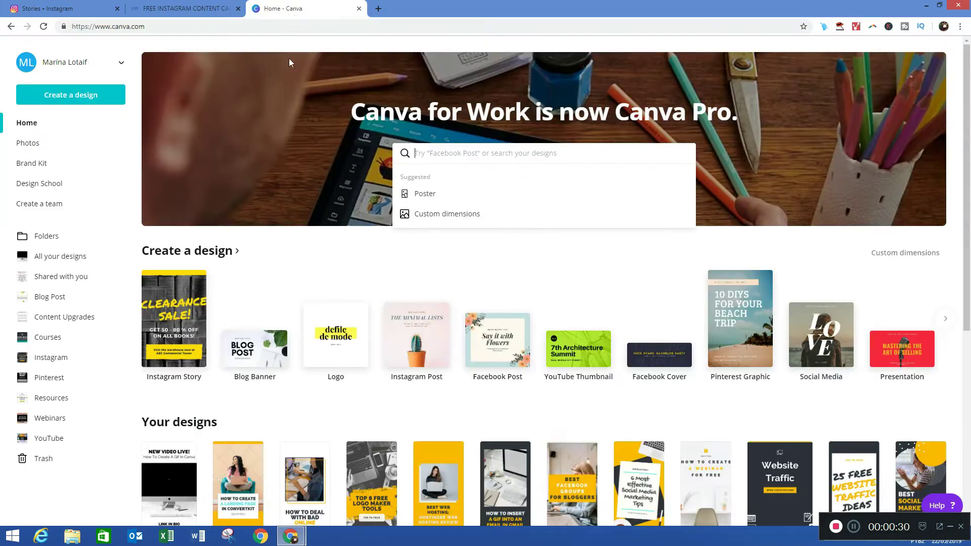
mouse_move(314, 237)
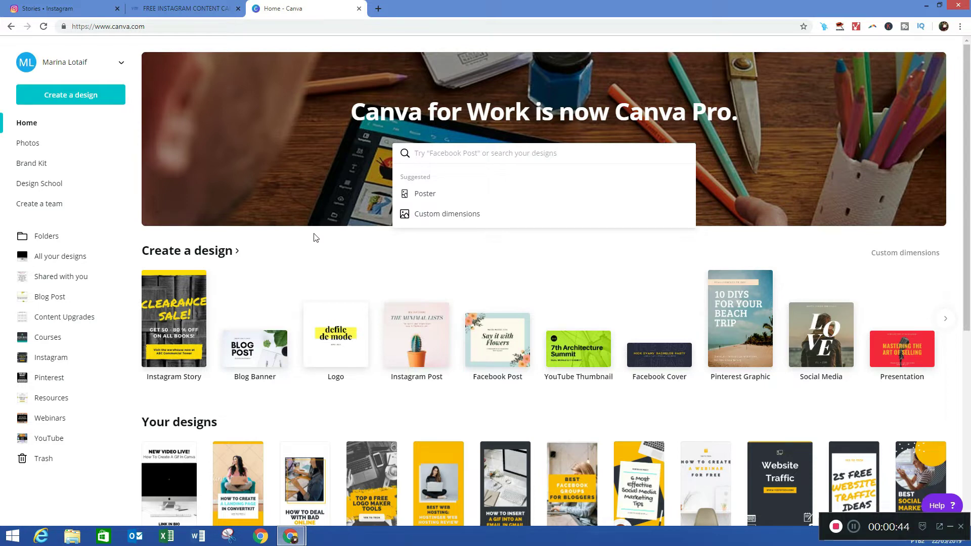
type("in")
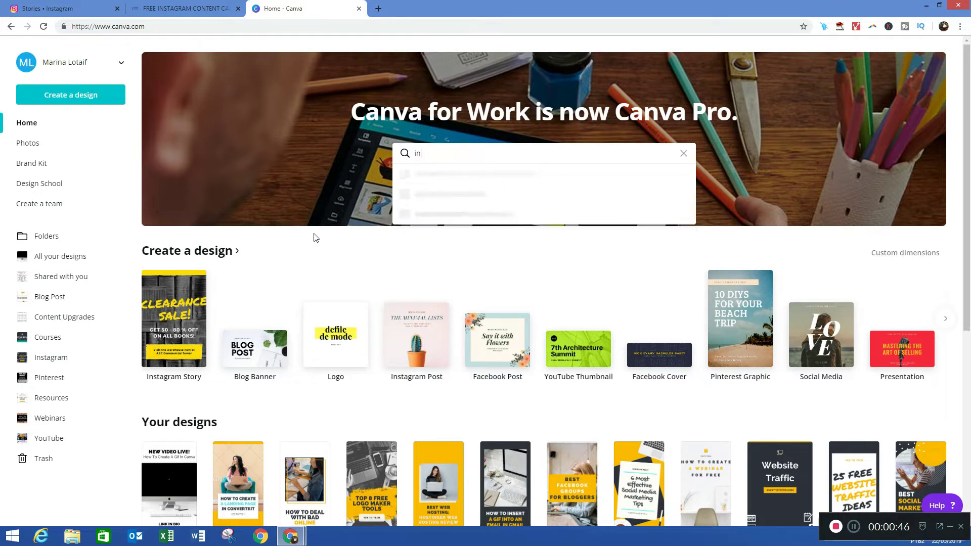
type("instagram st")
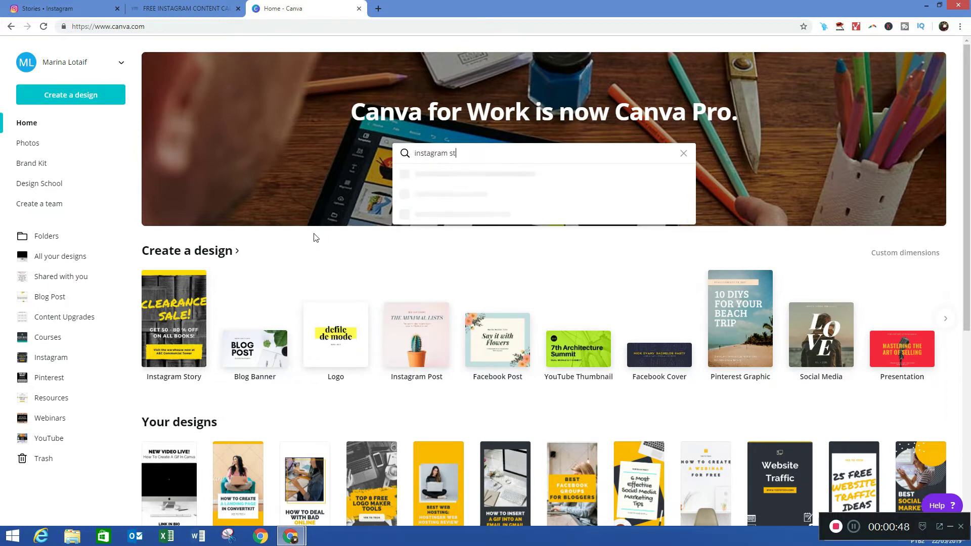
type("ories")
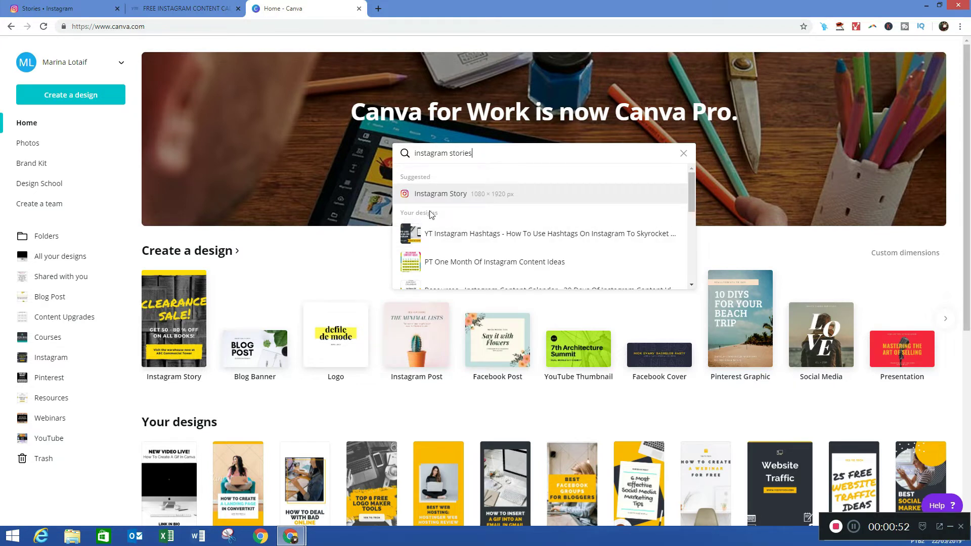
mouse_move(456, 199)
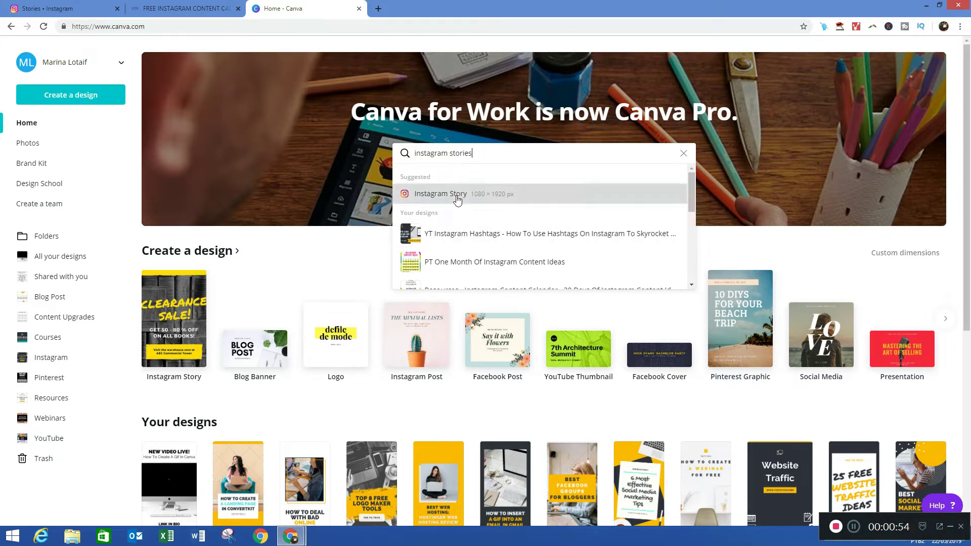
left_click(440, 193)
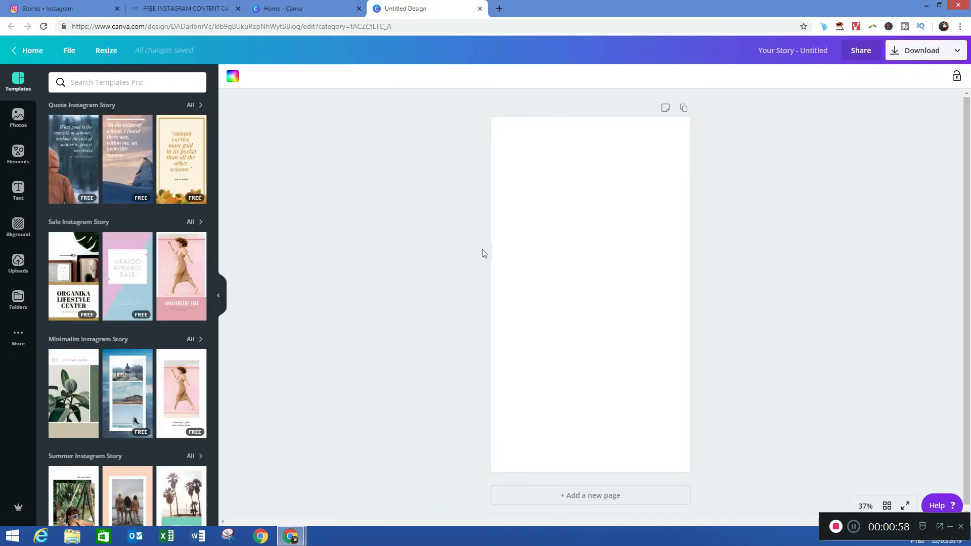
mouse_move(523, 256)
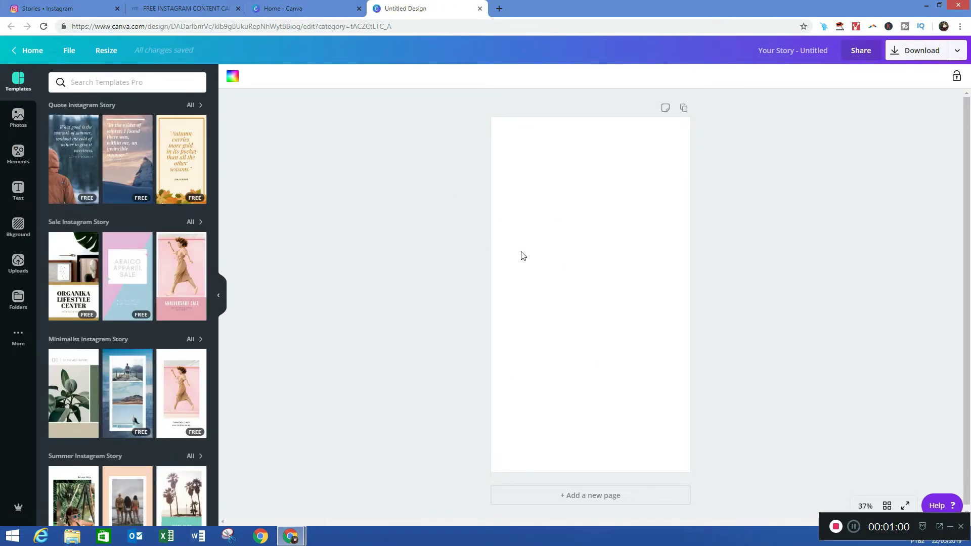
mouse_move(472, 362)
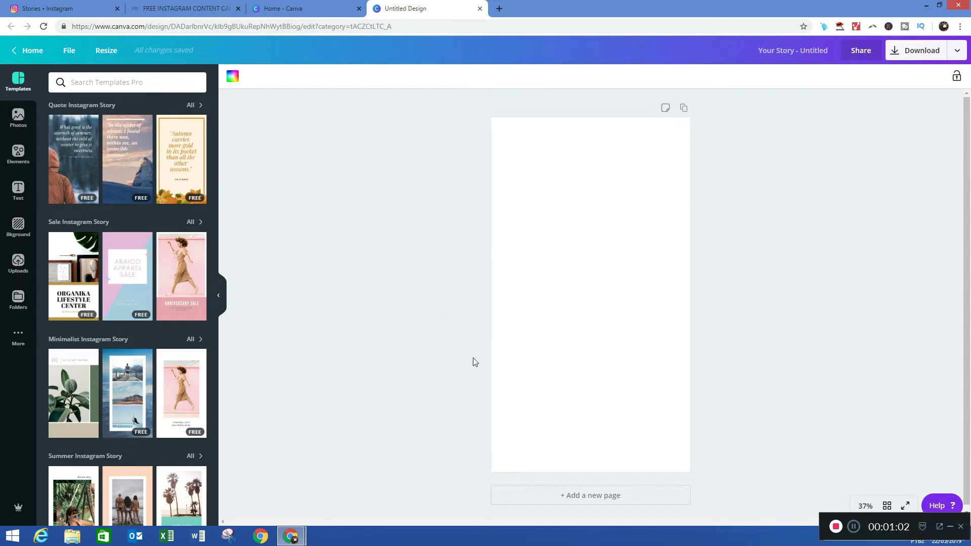
mouse_move(553, 292)
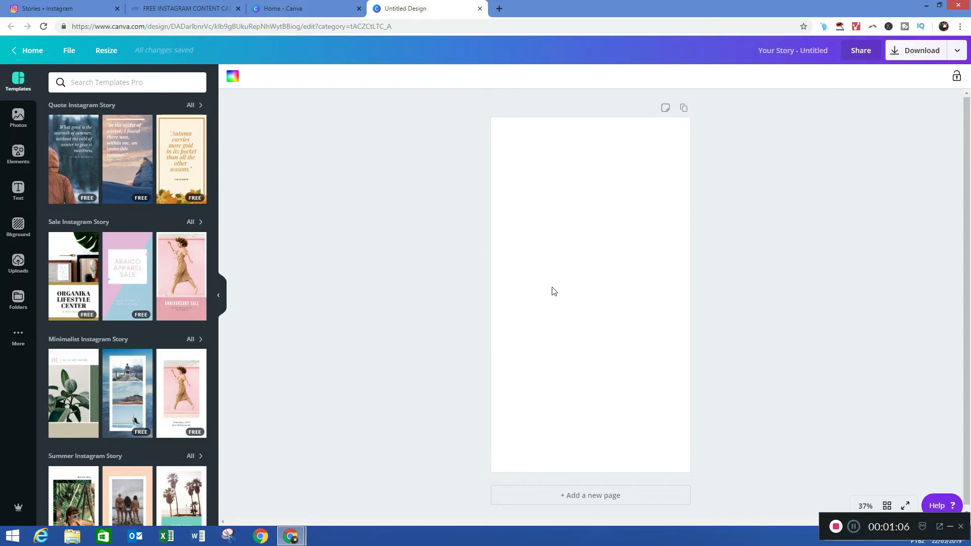
mouse_move(18, 118)
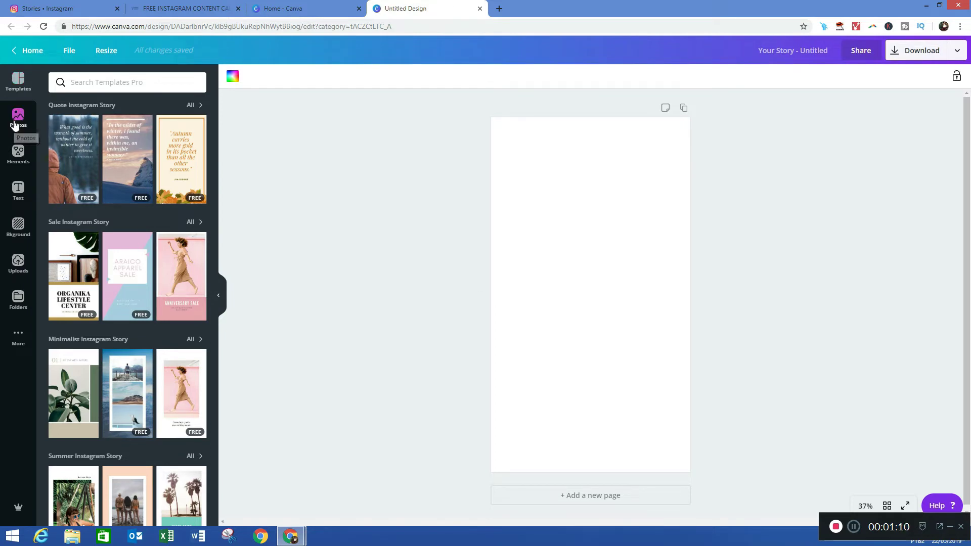
- Add the 'laptop' desk iMac stock photo to the page and reframe it so the monitor is centred
left_click(18, 117)
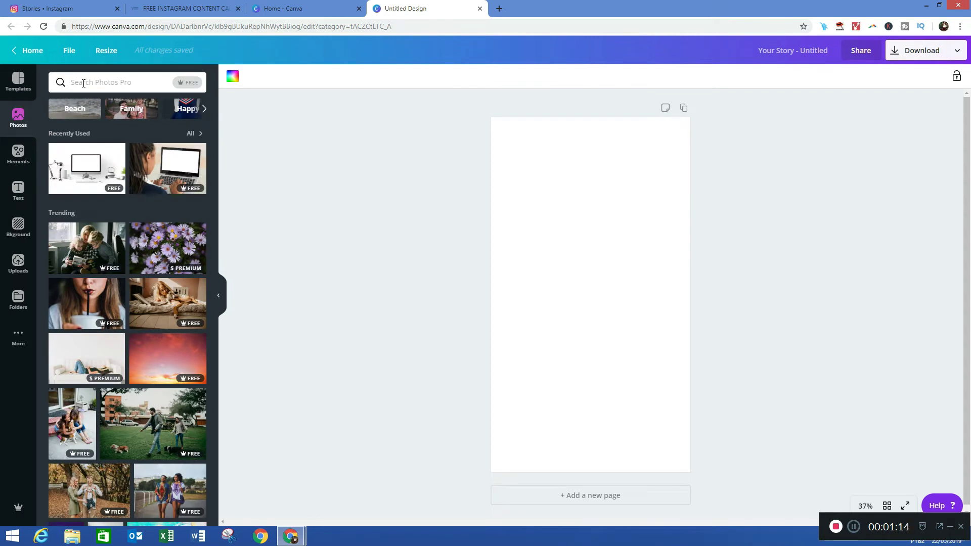
type("laptop")
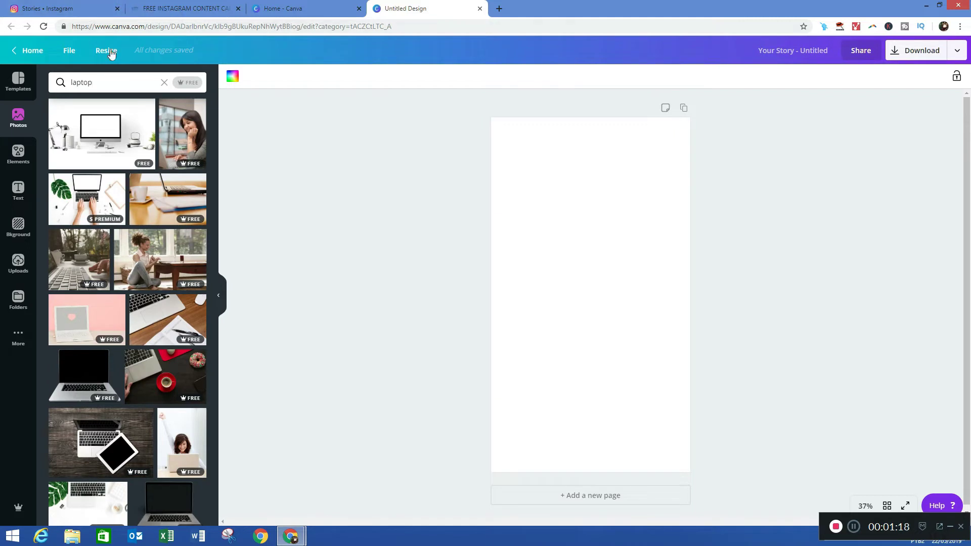
mouse_move(87, 140)
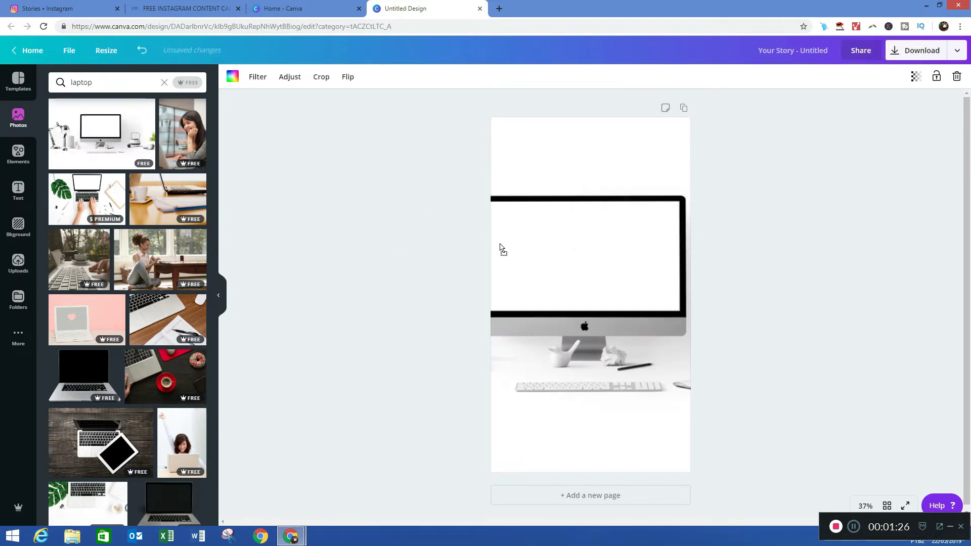
mouse_move(595, 294)
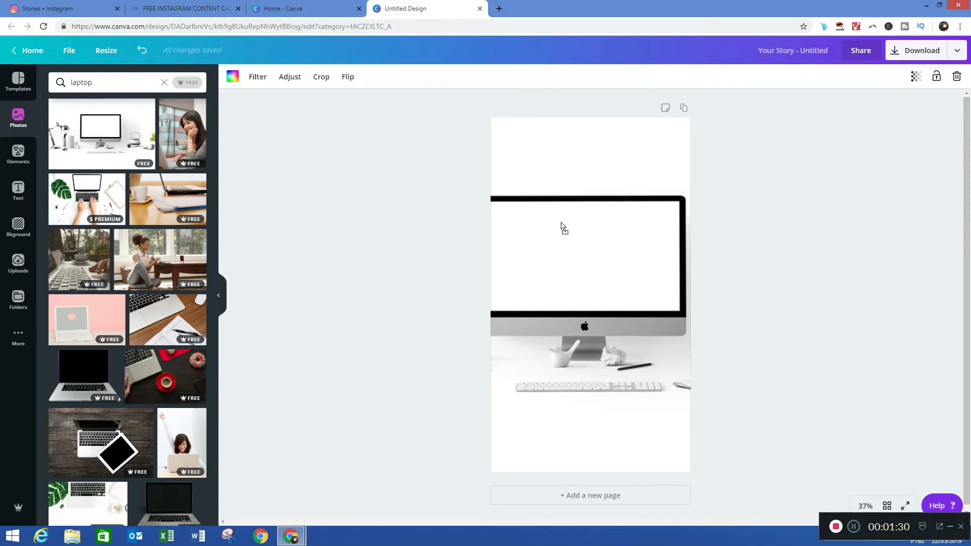
left_click(321, 76)
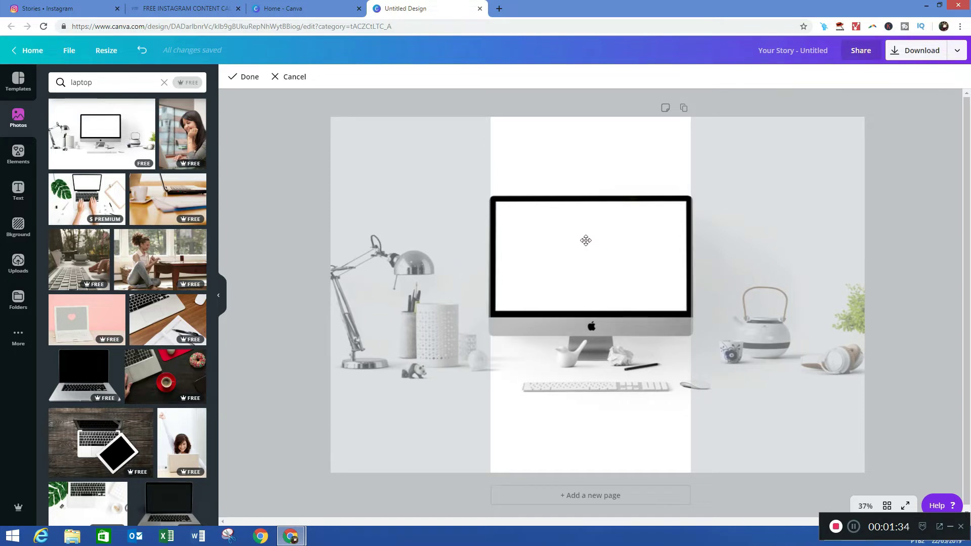
left_click(586, 240)
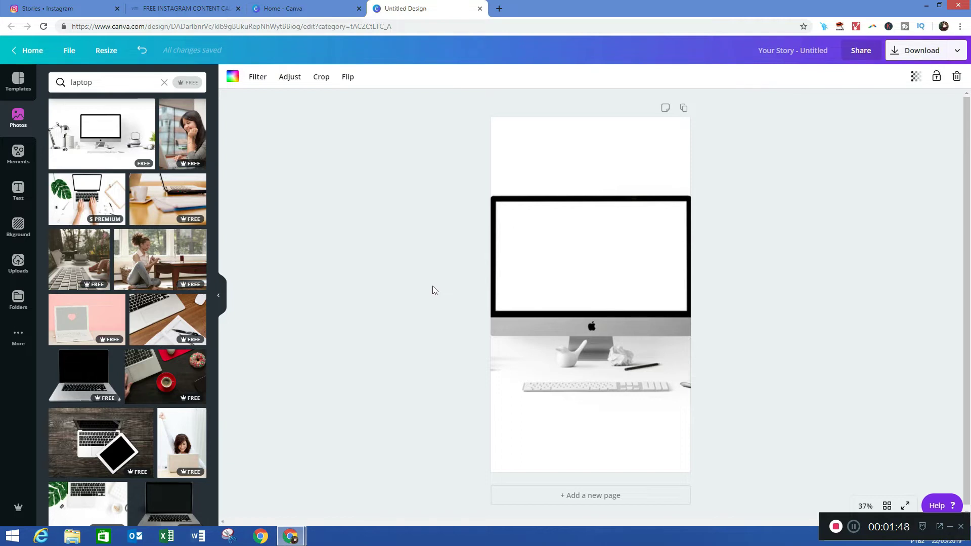
mouse_move(536, 302)
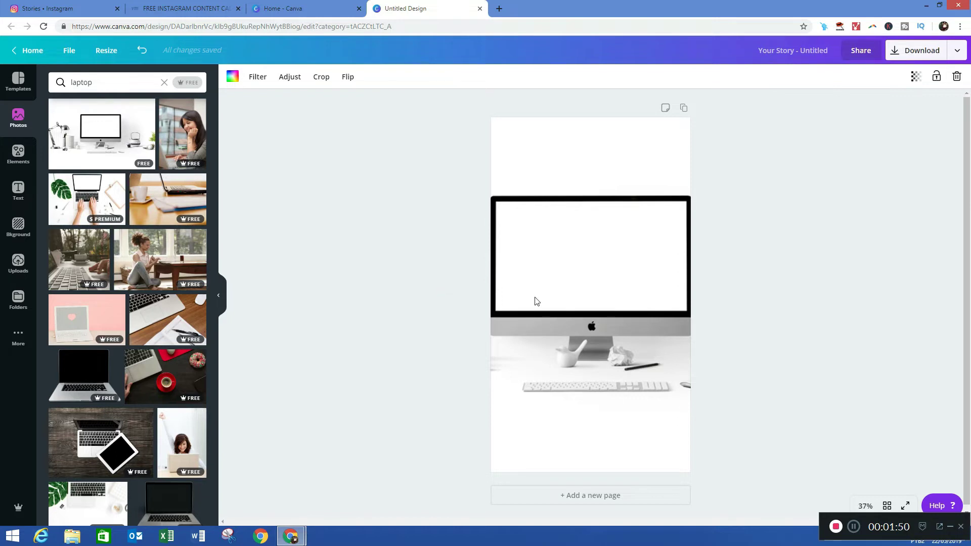
mouse_move(559, 294)
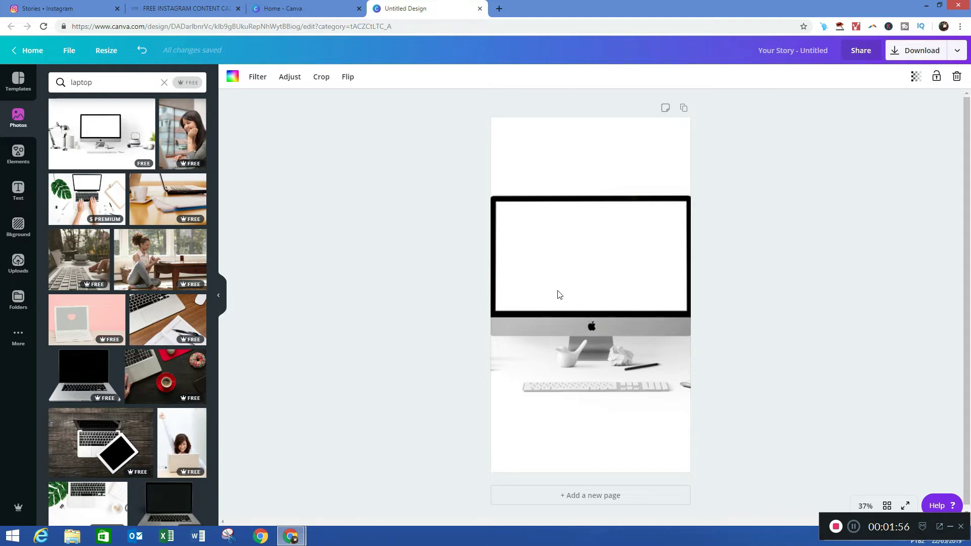
mouse_move(85, 213)
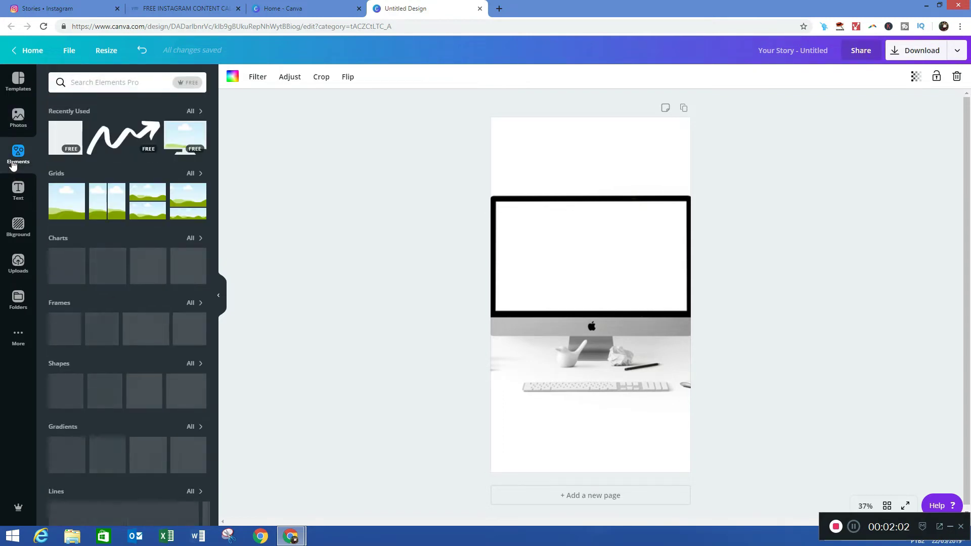
- Add a square shape over the monitor screen and recolour it black
scroll("down", 3)
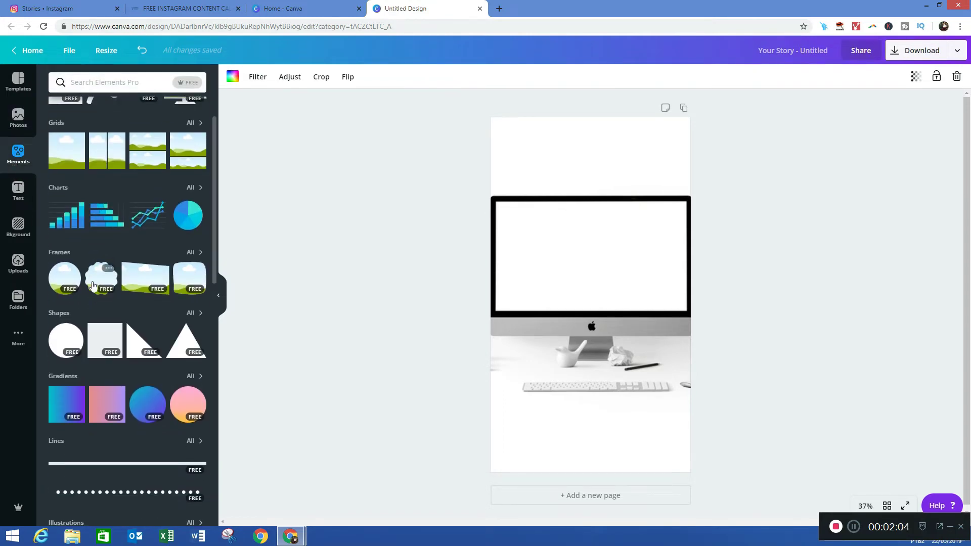
mouse_move(99, 342)
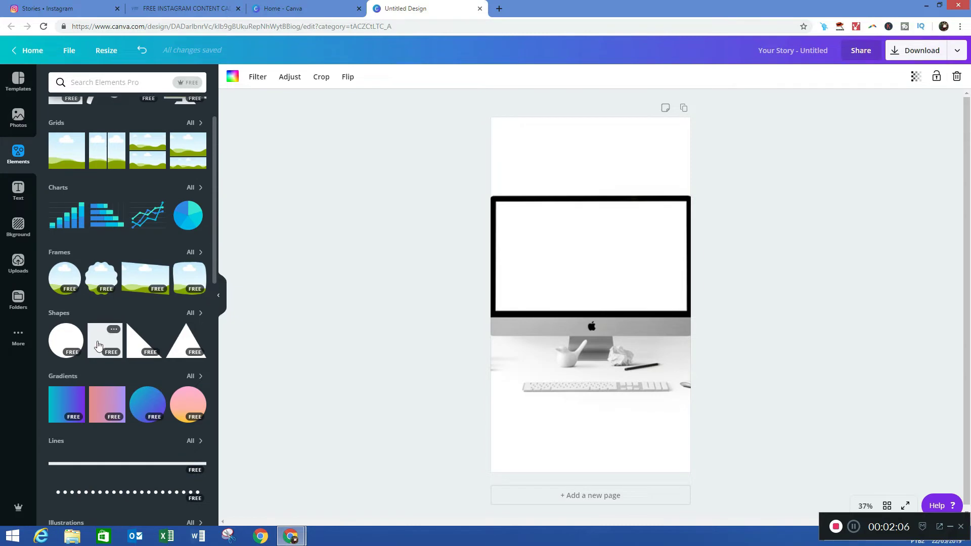
left_click(104, 340)
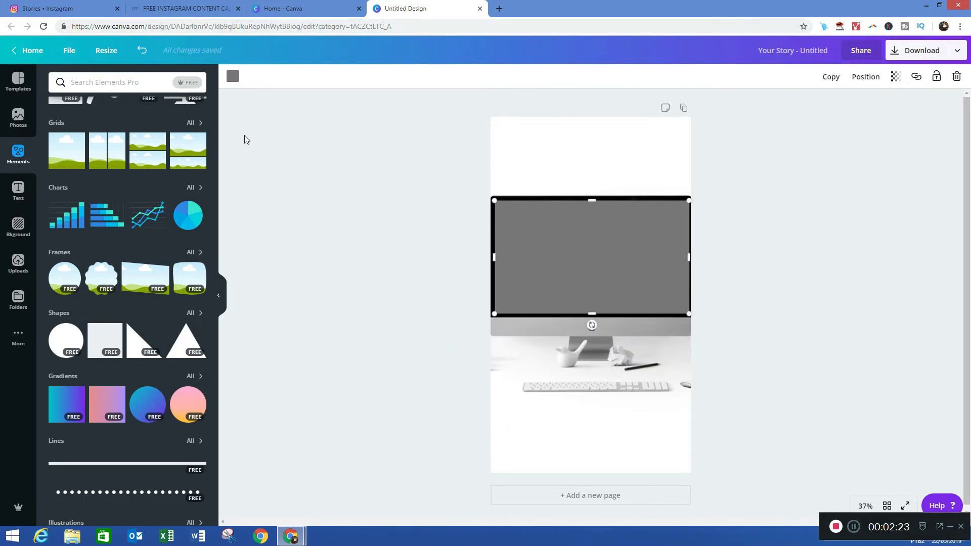
left_click(233, 76)
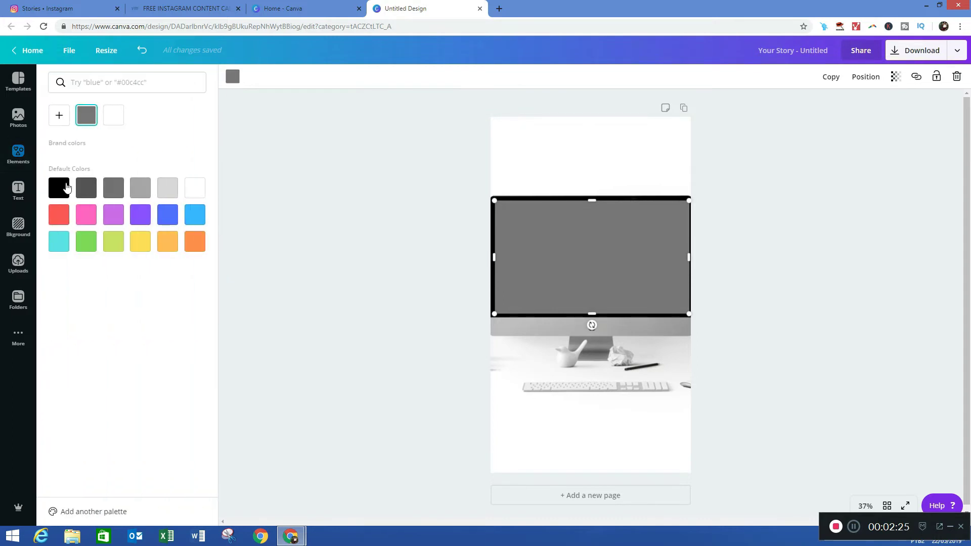
left_click(59, 188)
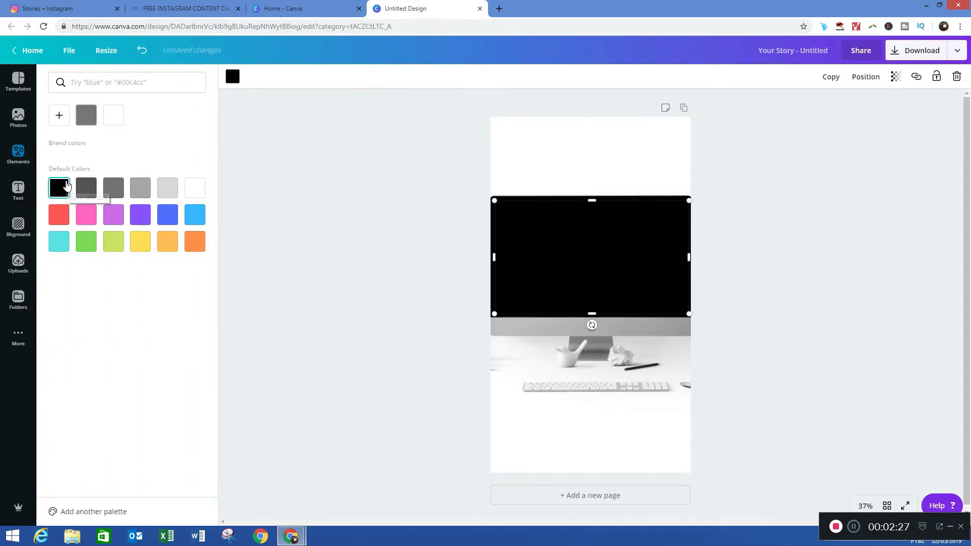
left_click(18, 153)
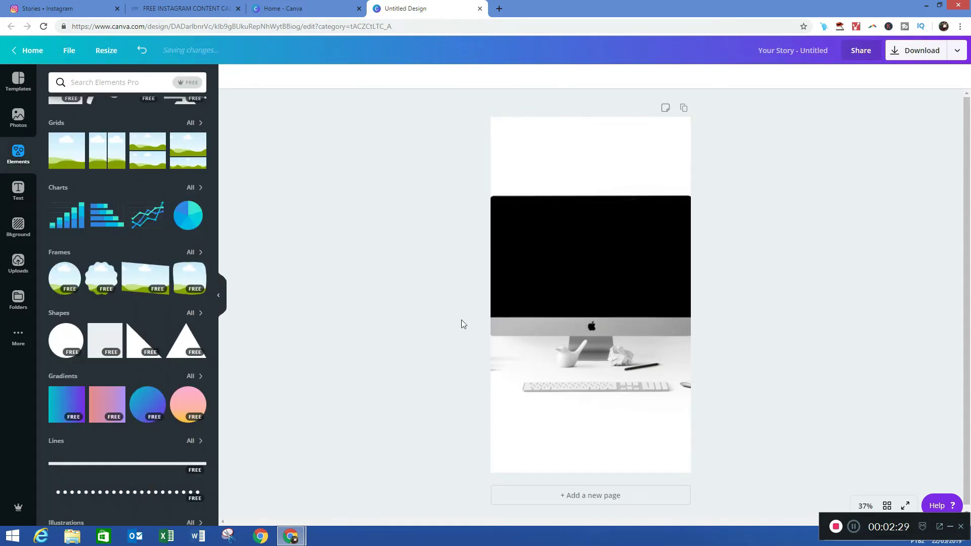
mouse_move(483, 310)
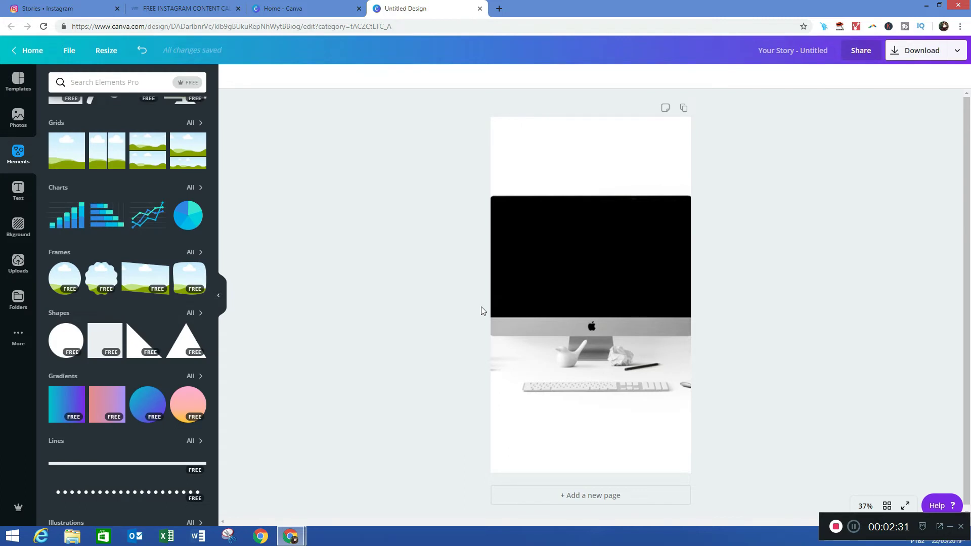
mouse_move(630, 261)
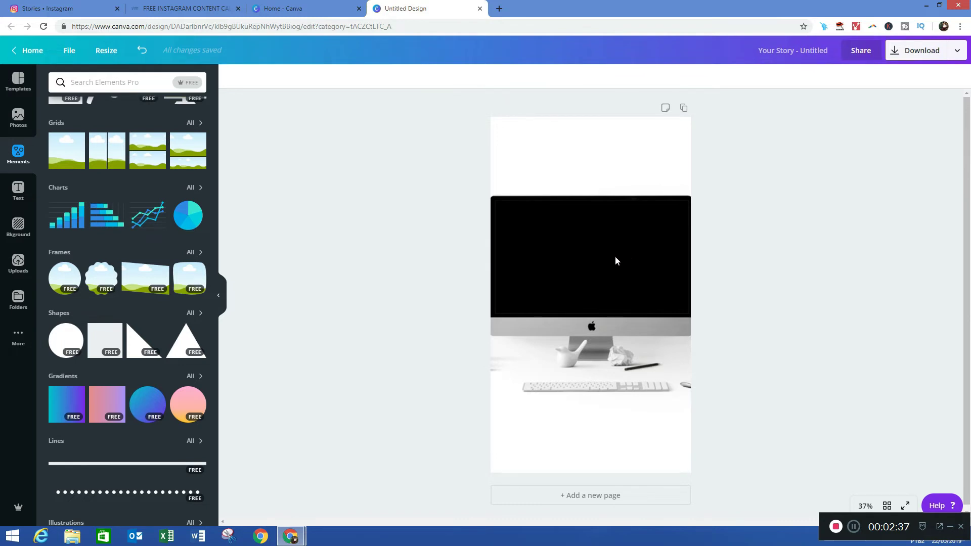
mouse_move(19, 192)
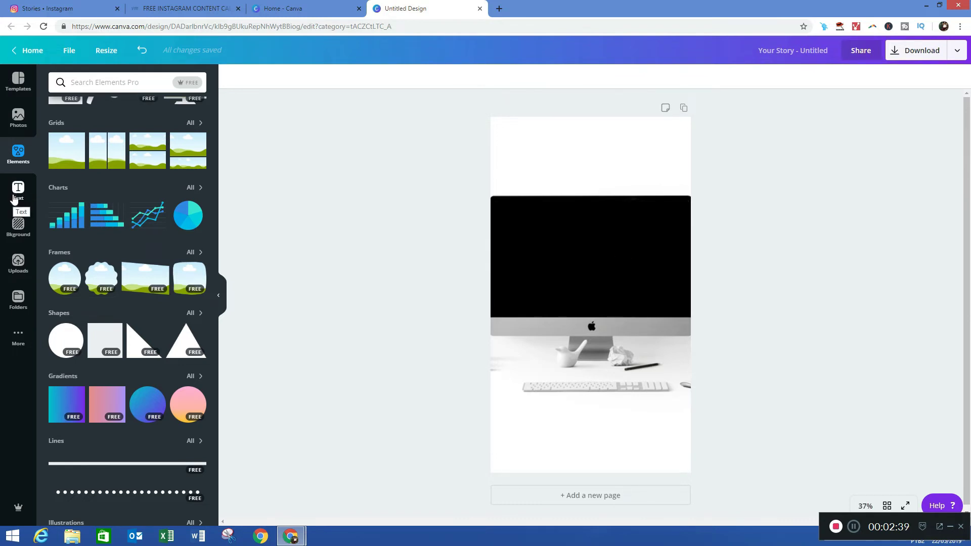
- Add a heading above the monitor and replace its text with NEW VIDEO LIVE
left_click(18, 191)
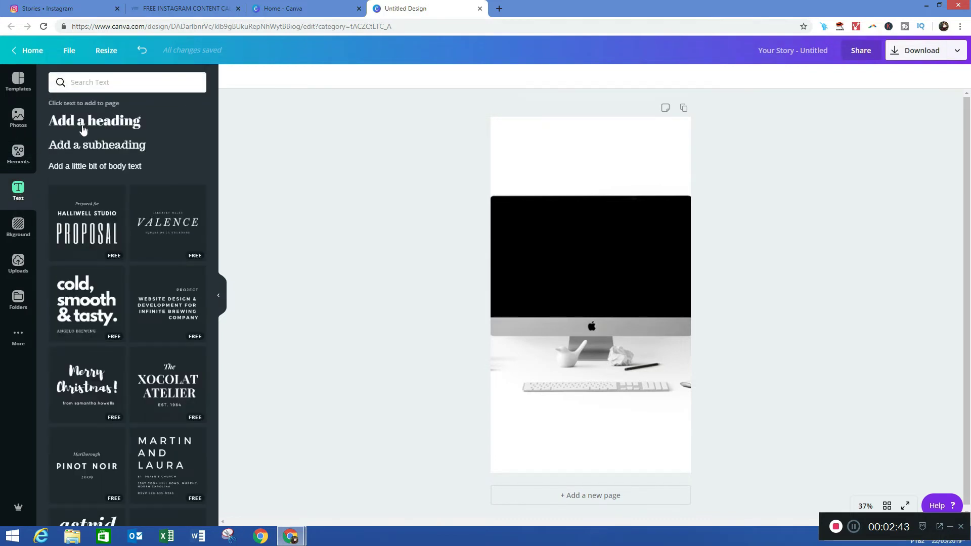
left_click(94, 120)
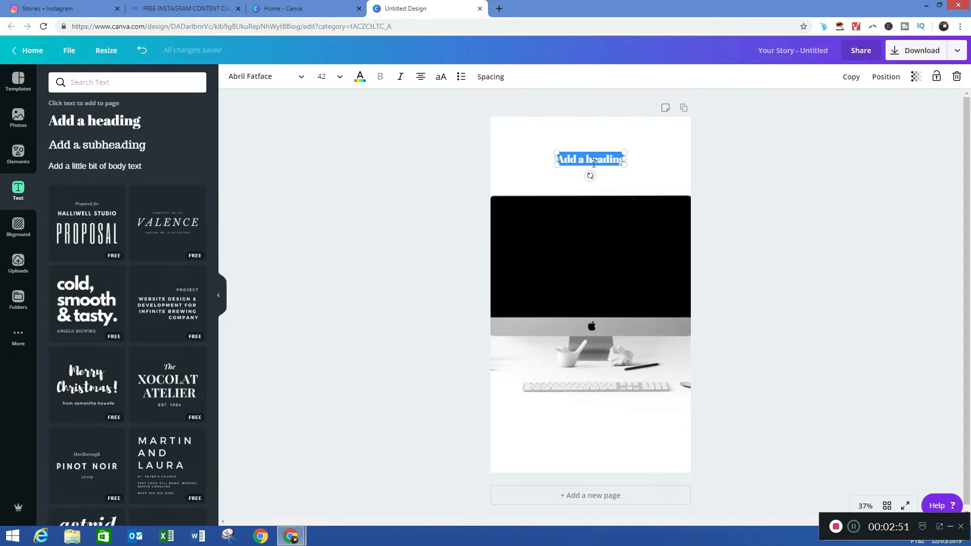
type("NEW")
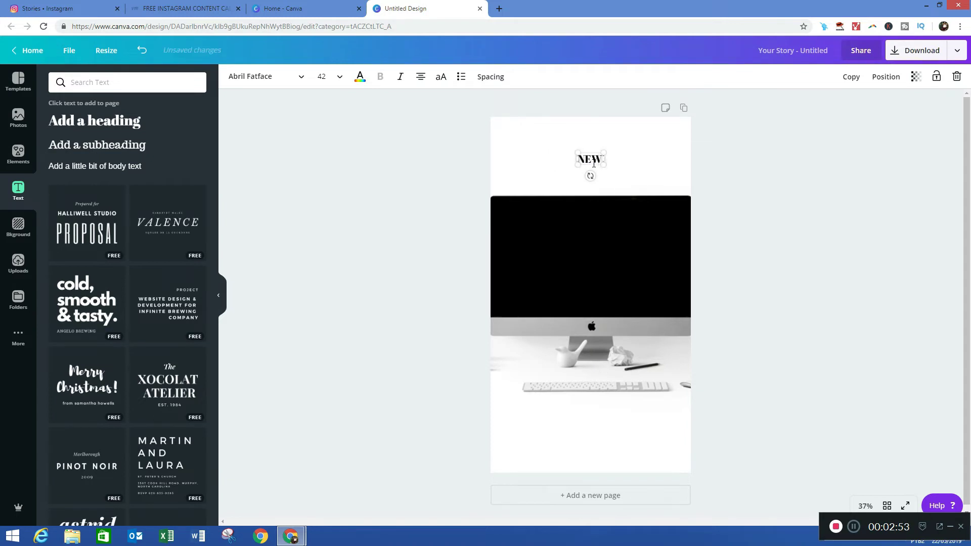
type("VIDEO LIVE")
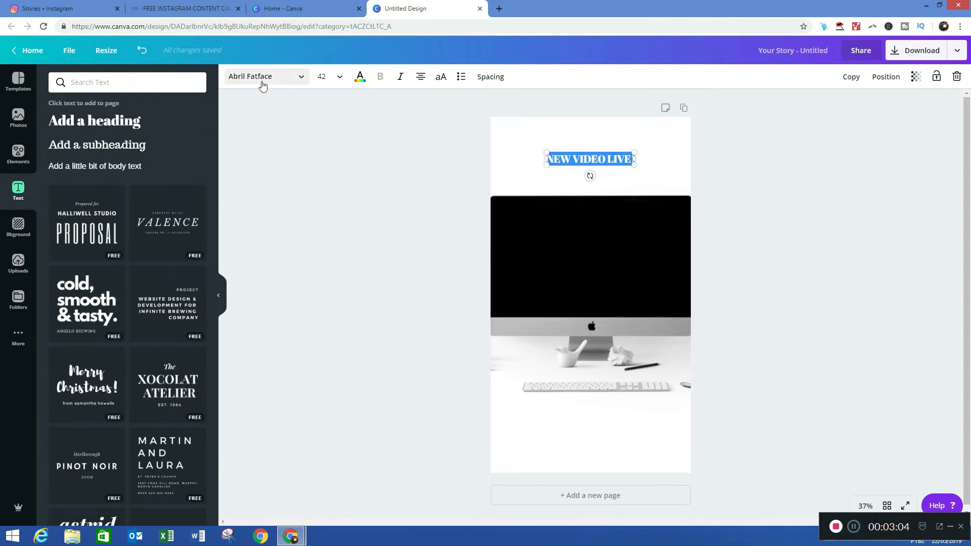
- Set the heading in Raleway Heavy at size 72
left_click(263, 76)
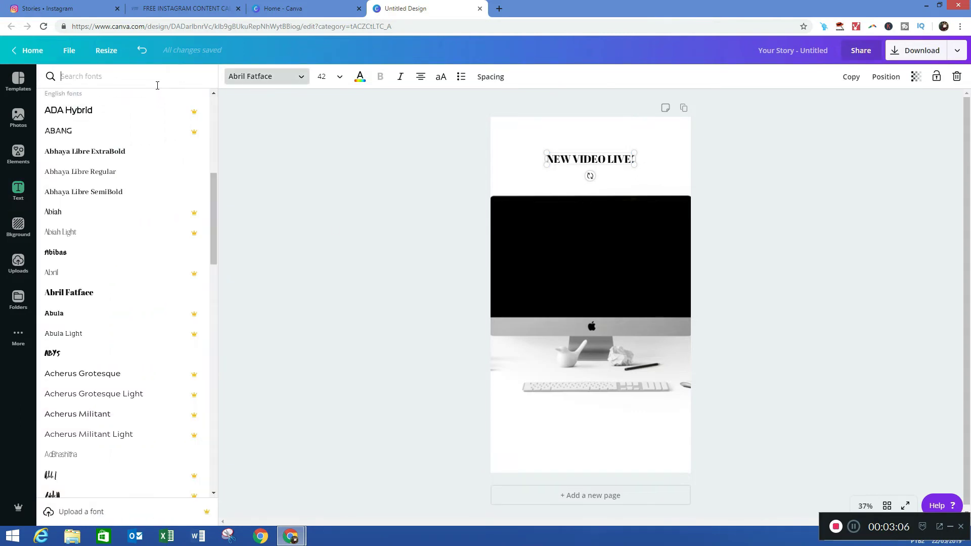
type("RALEWA")
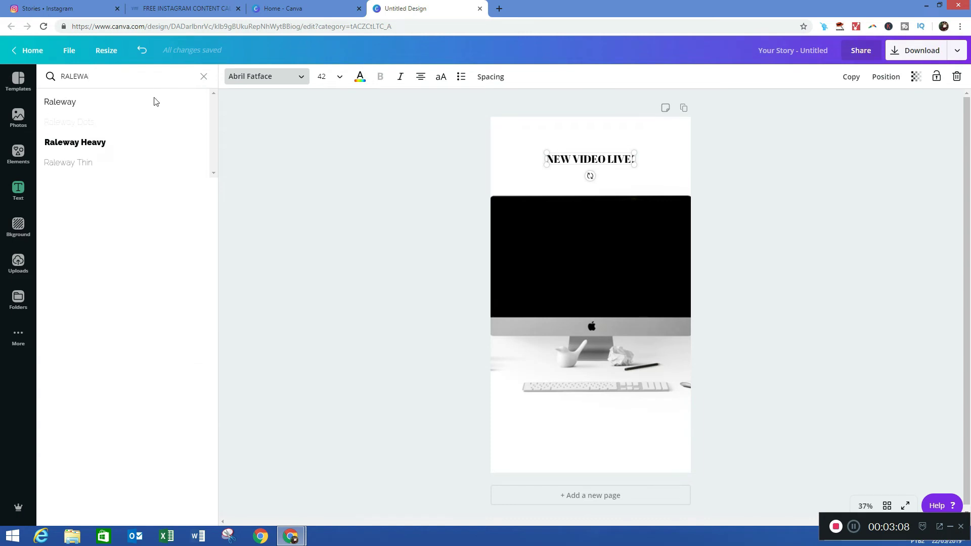
left_click(75, 142)
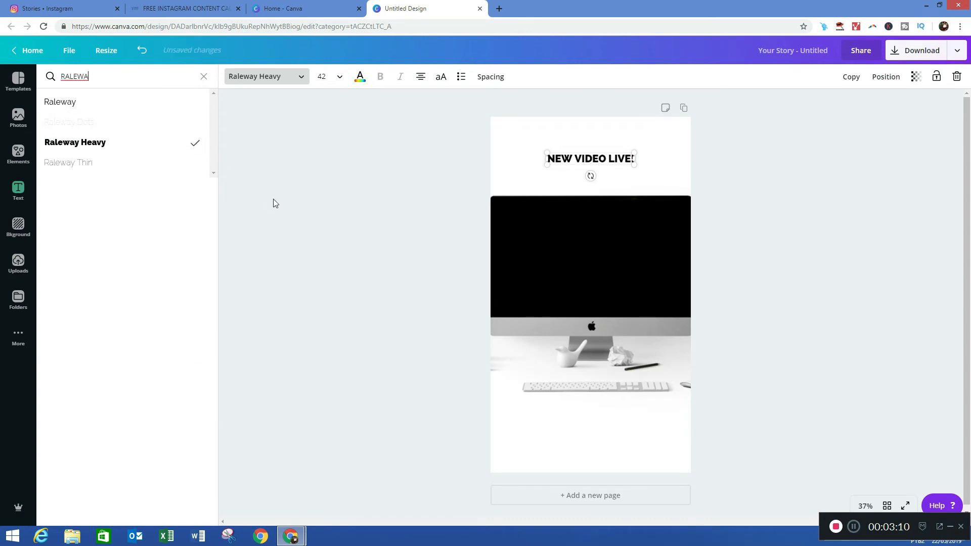
left_click(322, 76)
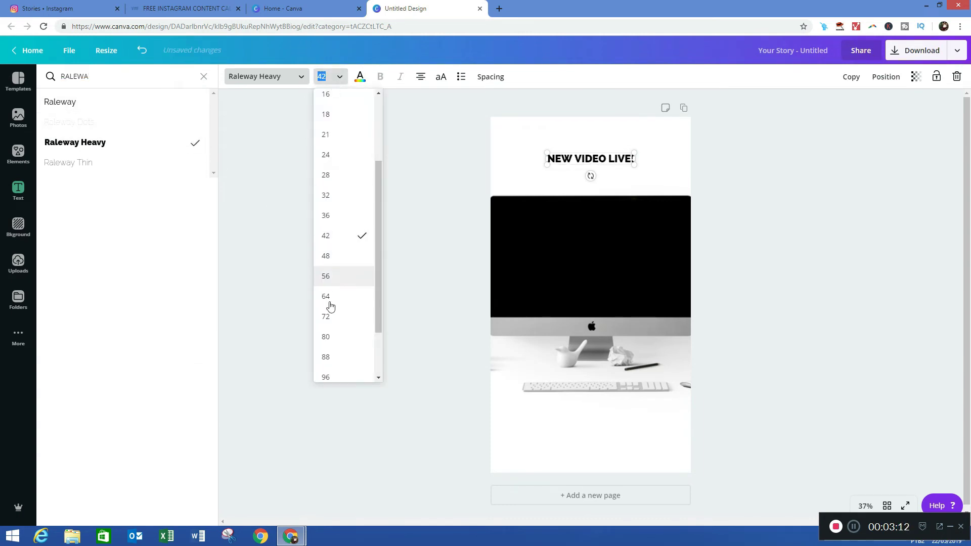
left_click(324, 317)
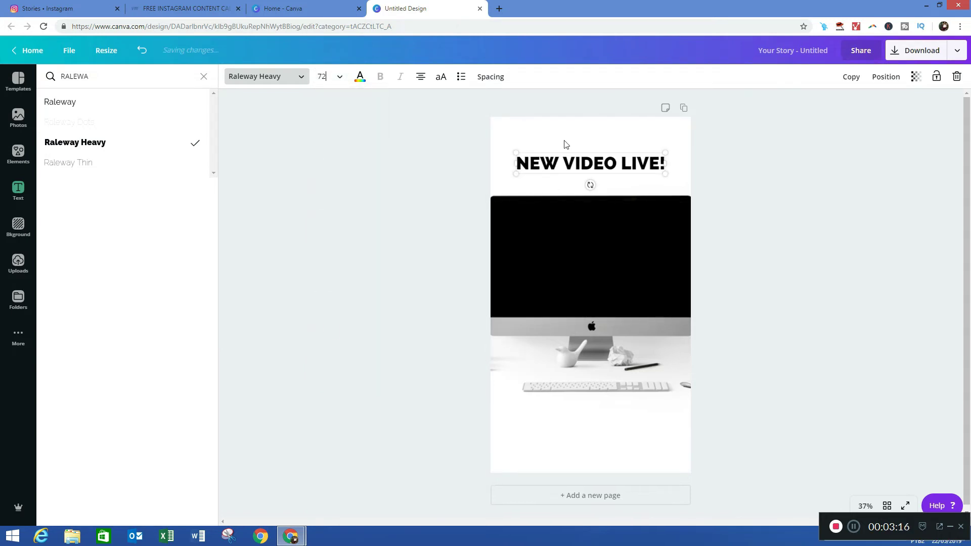
mouse_move(850, 75)
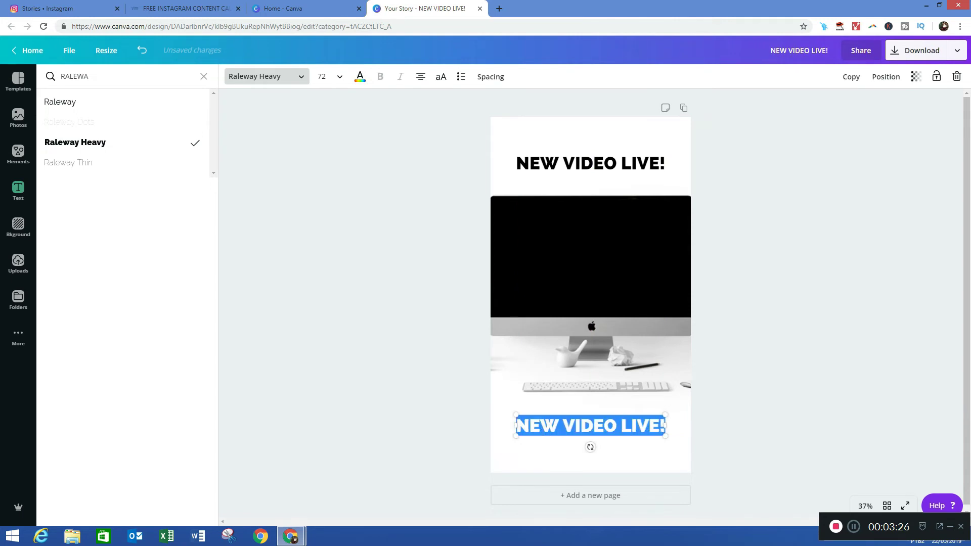
mouse_move(743, 443)
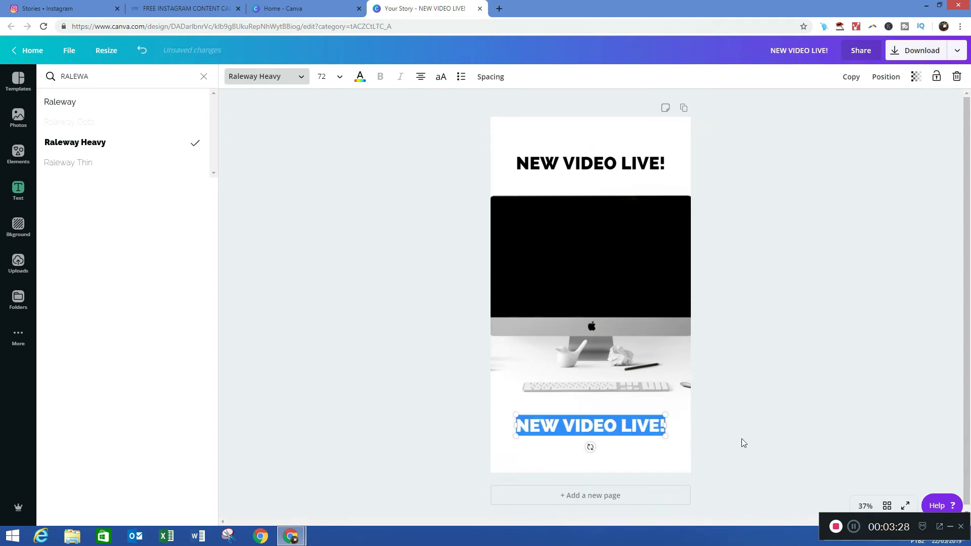
- Retype the duplicated line as LINK IN BIO and shrink its text size
type("LINK IN")
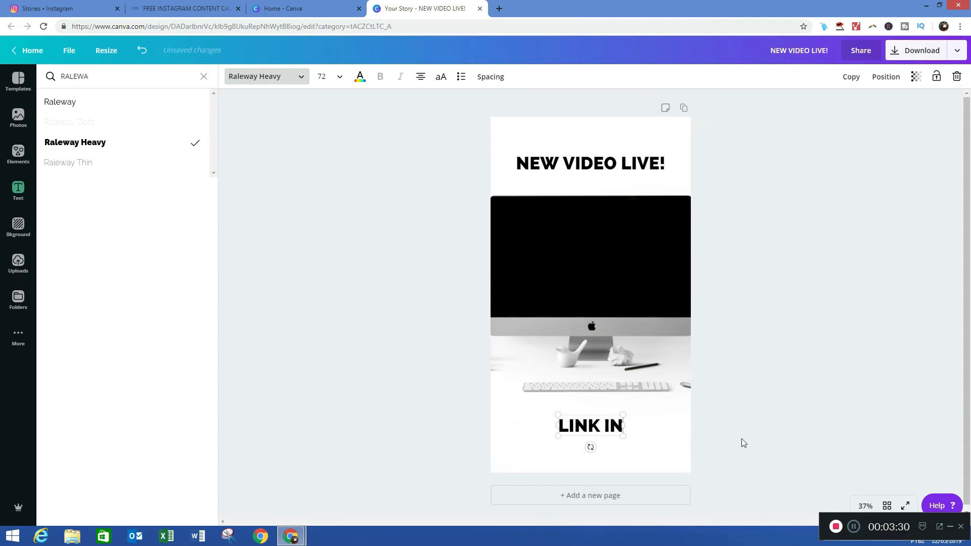
type("BIO")
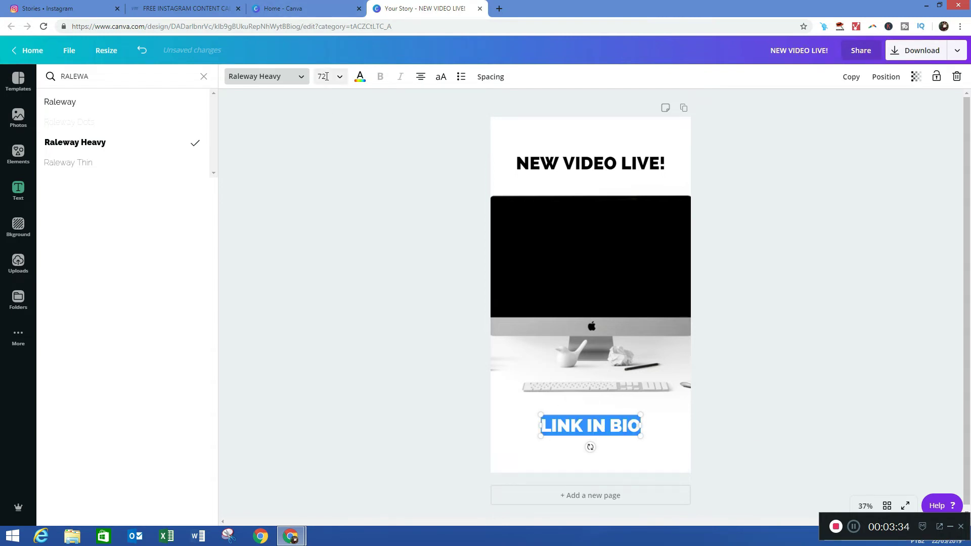
left_click(327, 76)
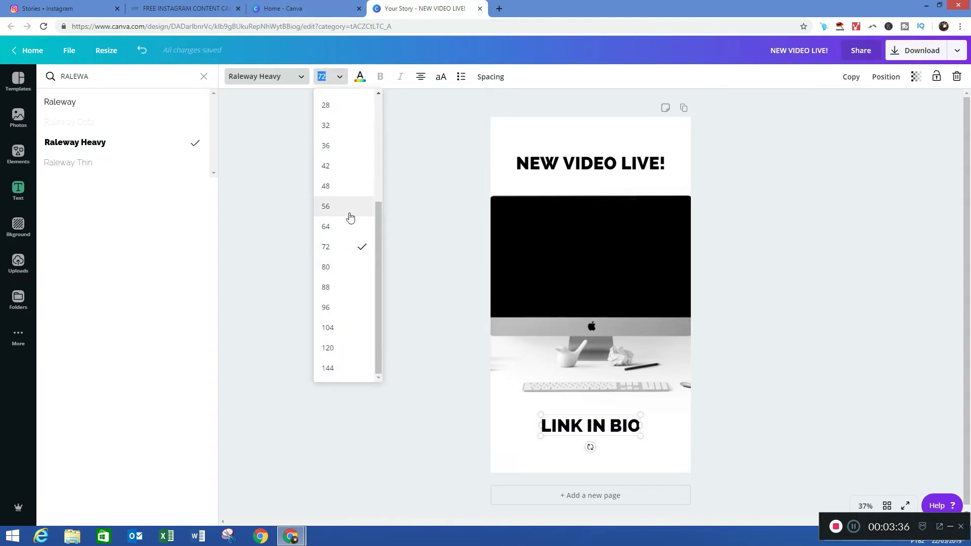
left_click(18, 189)
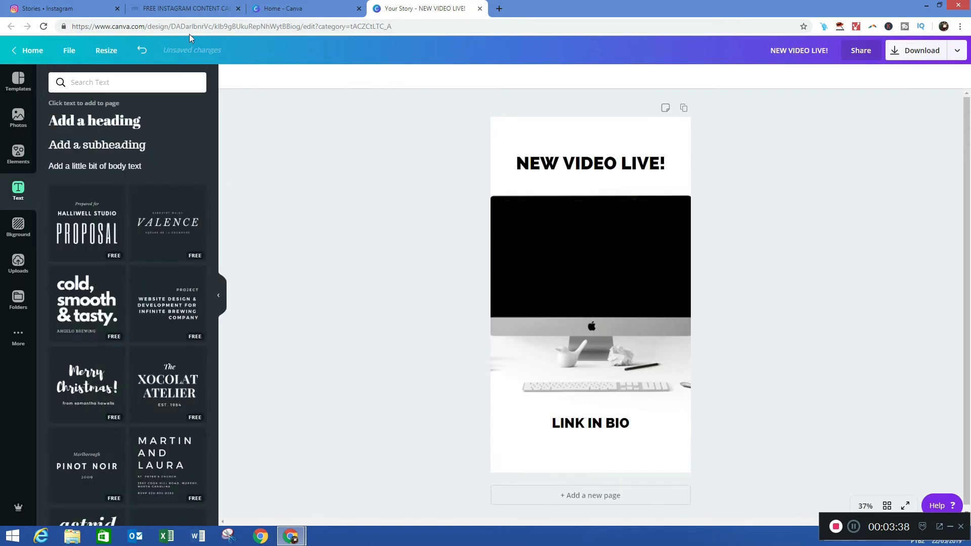
- Switch to the content calendar web page and scroll through the signup offer
left_click(183, 8)
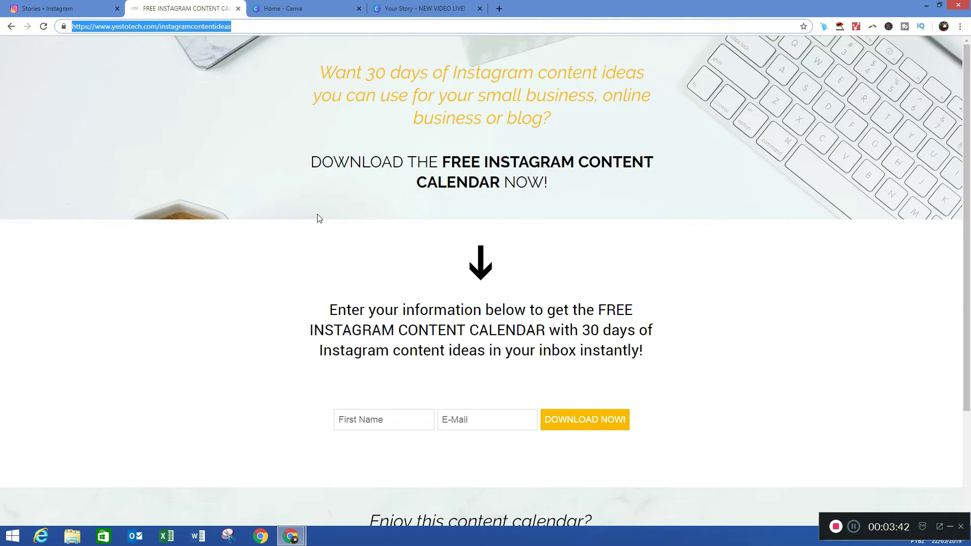
scroll("down", 3)
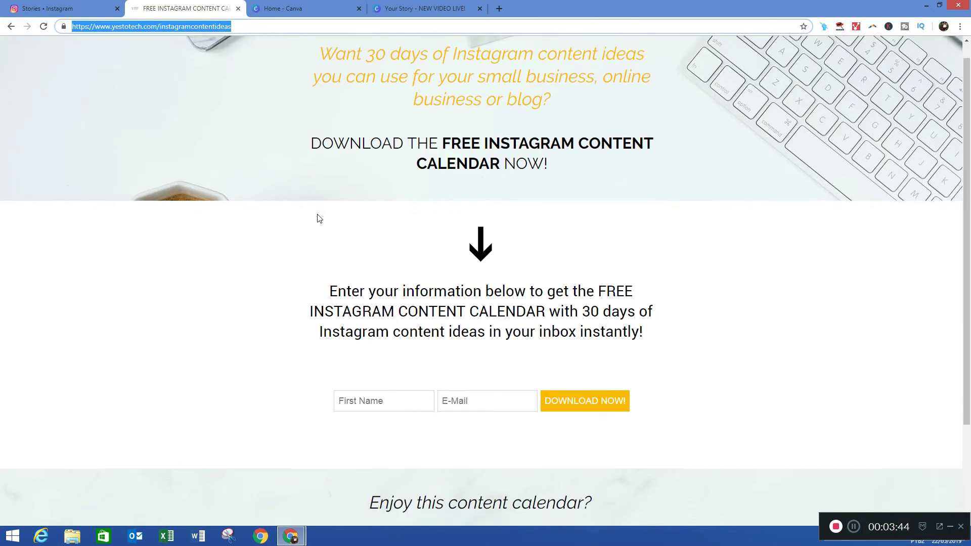
scroll("down", 3)
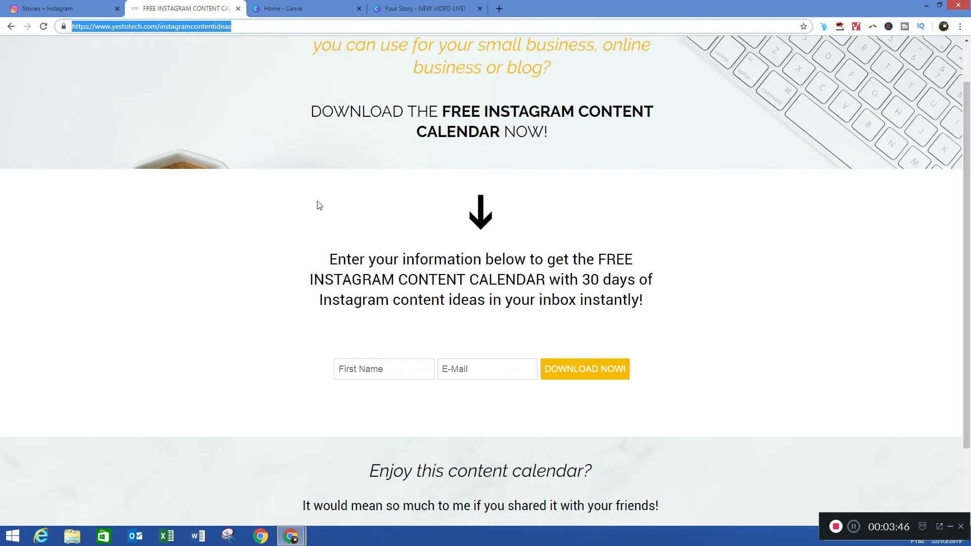
scroll("down", 3)
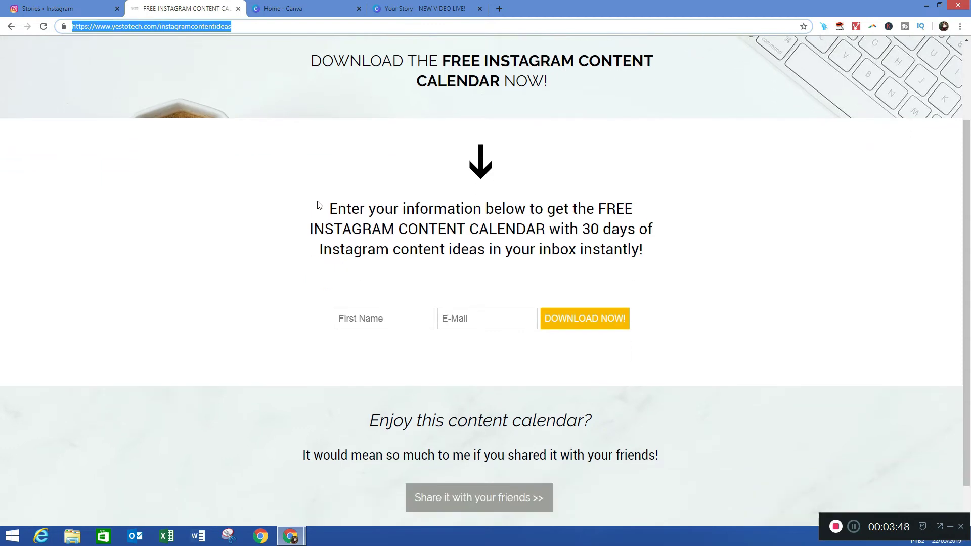
scroll("down", 3)
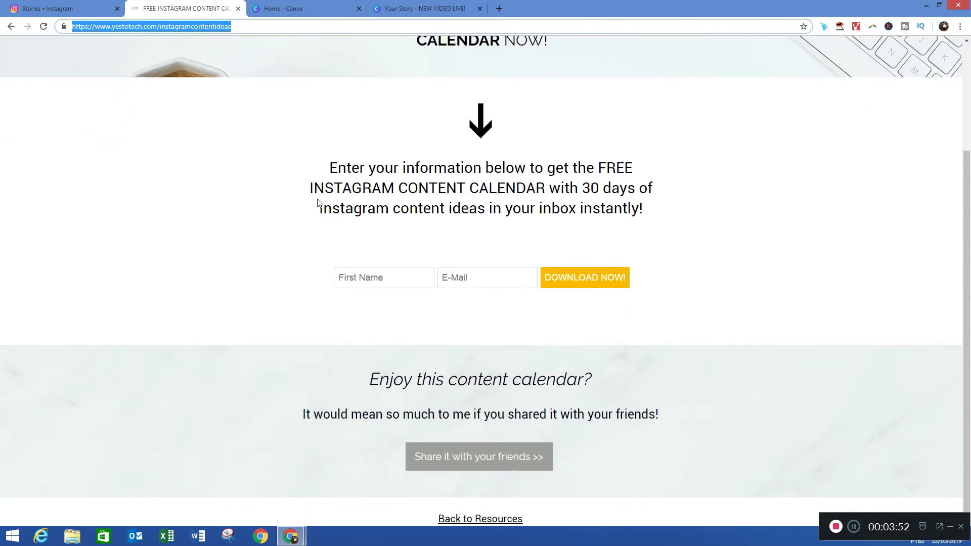
scroll("up", 3)
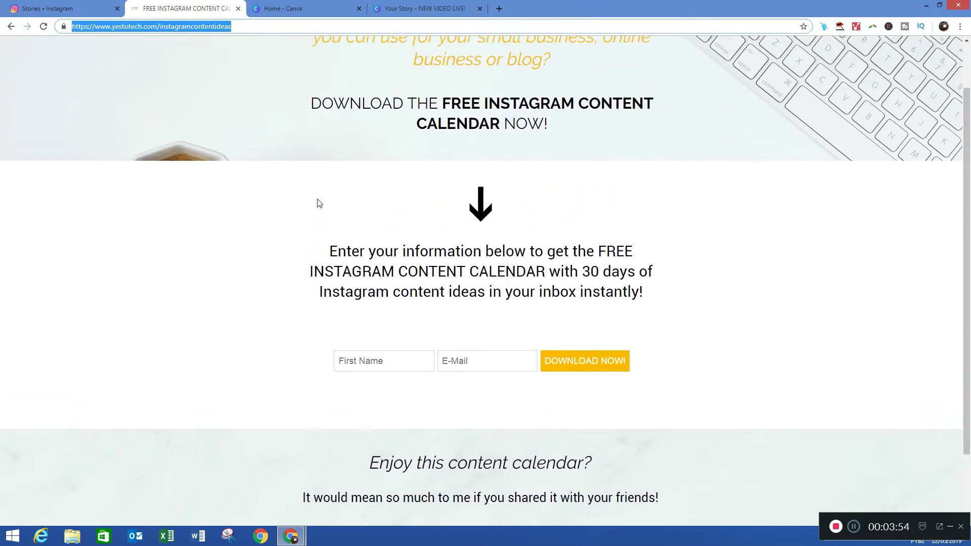
scroll("up", 3)
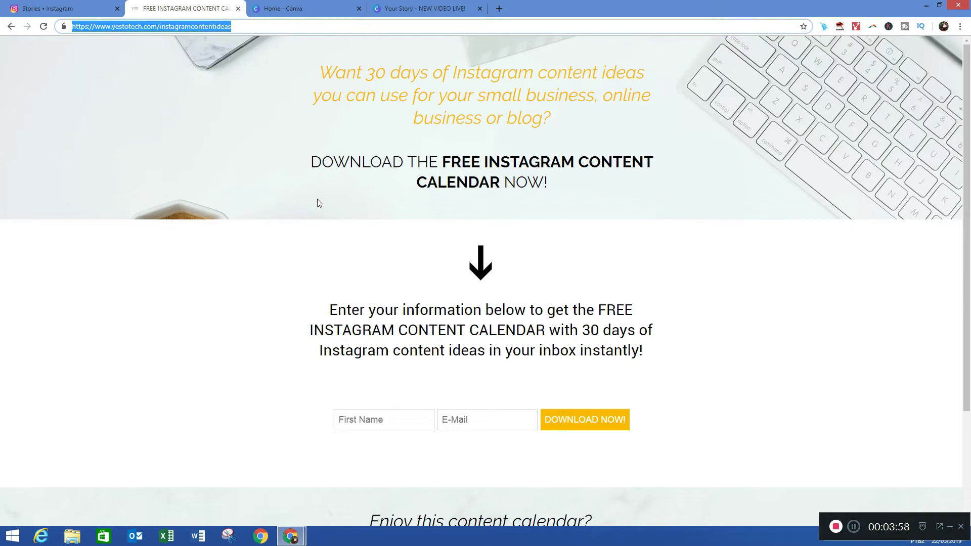
mouse_move(396, 47)
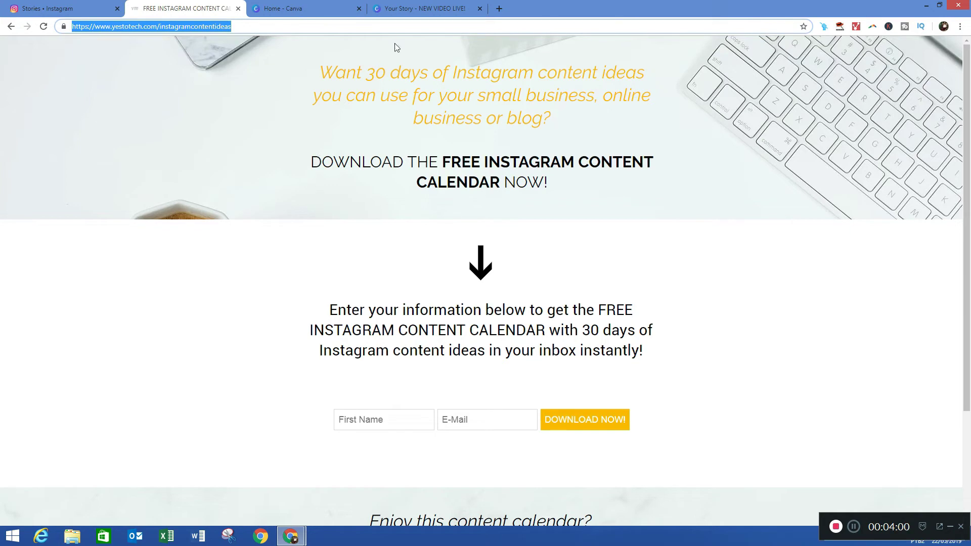
- Switch back to the 'Your Story - NEW VIDEO LIVE!' Canva tab
left_click(426, 8)
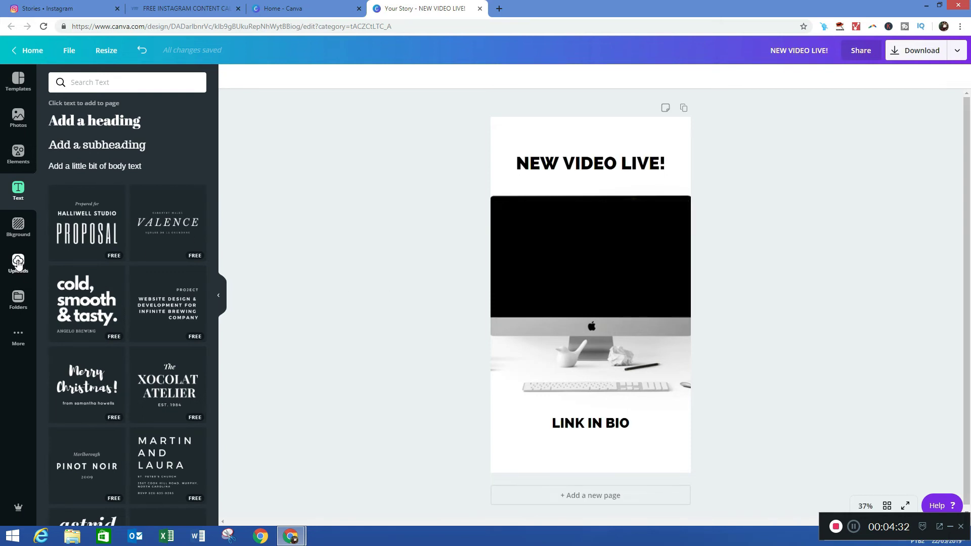
- Open Uploads, start a media upload and cancel the file browser without choosing a file
left_click(18, 263)
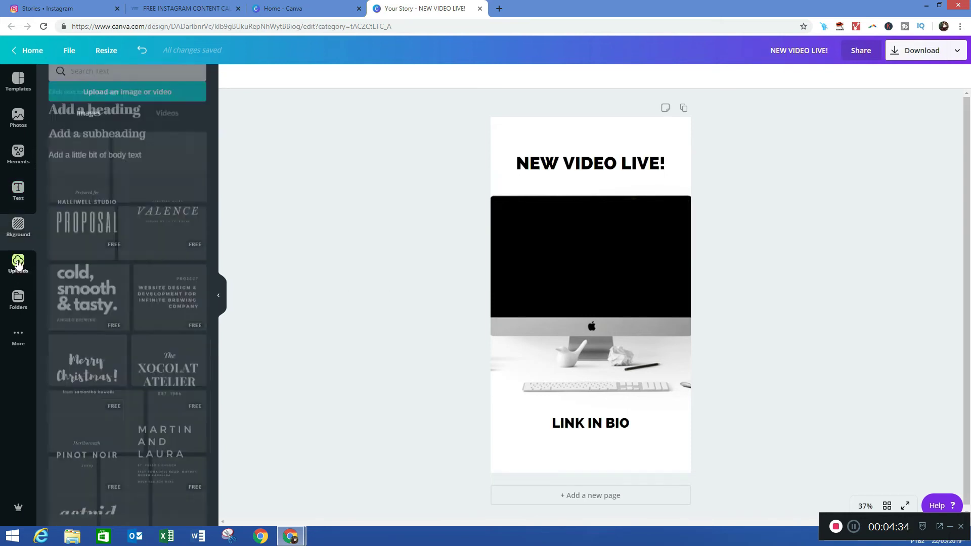
left_click(18, 263)
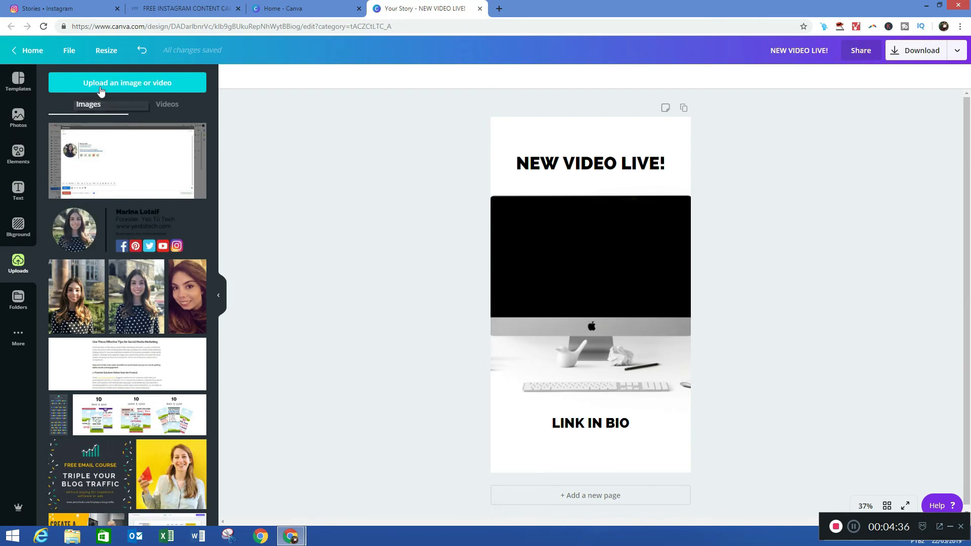
mouse_move(127, 82)
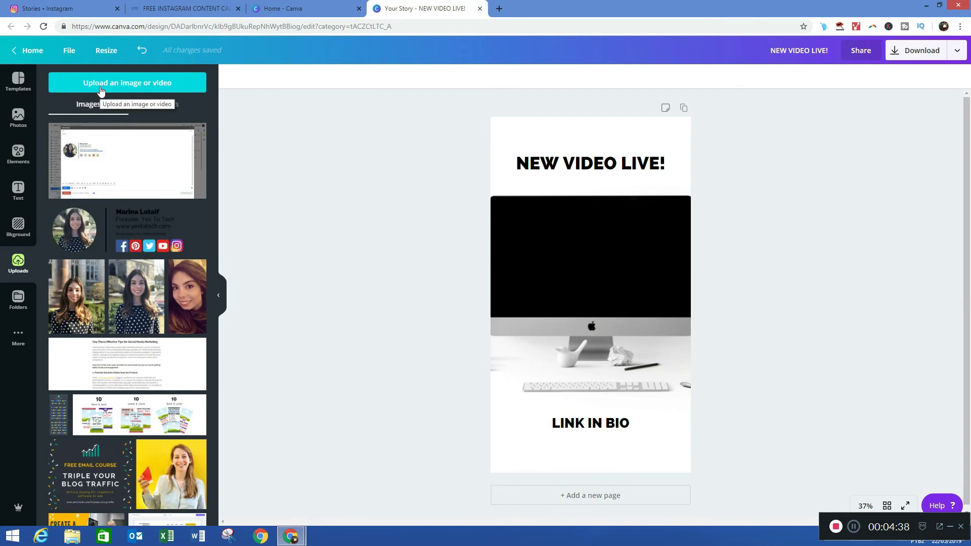
left_click(127, 82)
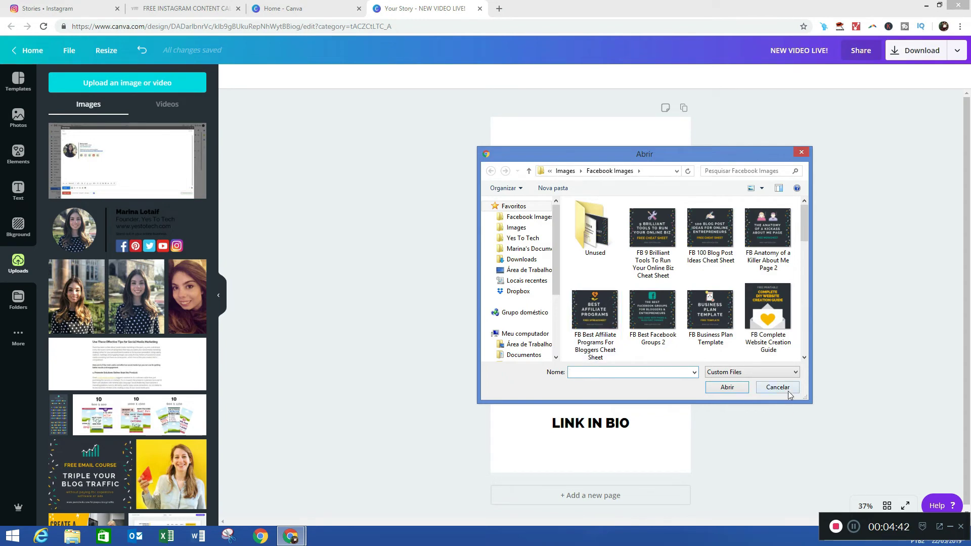
left_click(777, 388)
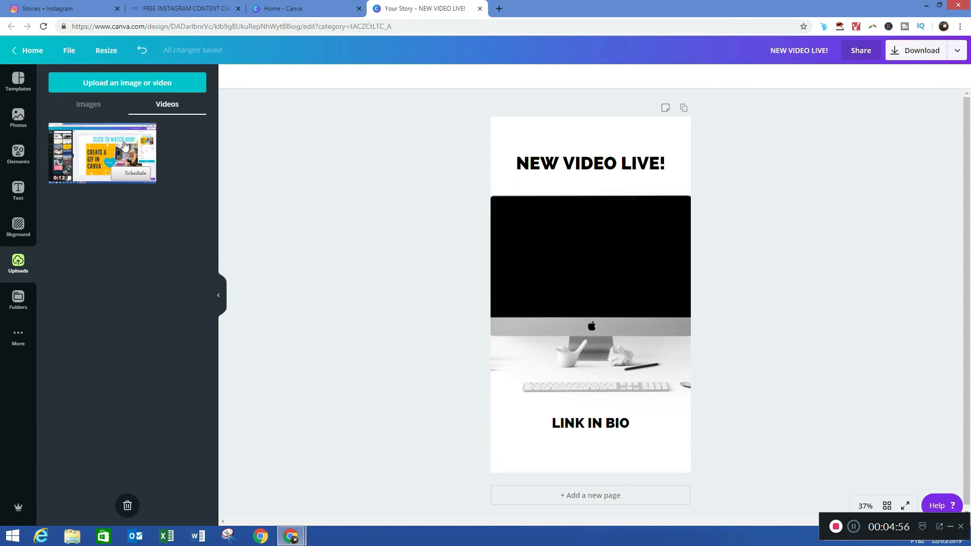
- Add the 'Create a GIF in Canva' clip and fit it into the desktop mockup's screen
left_click(101, 153)
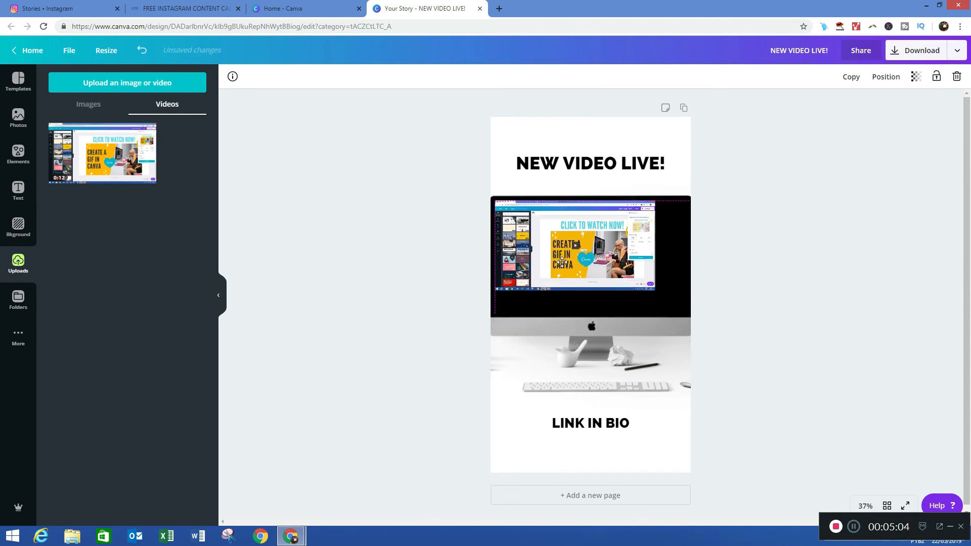
left_click(590, 248)
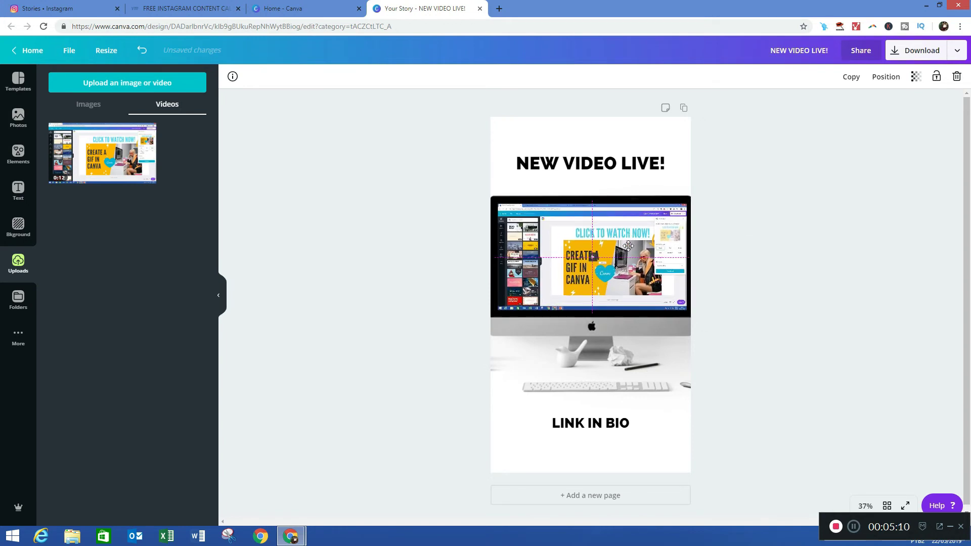
left_click(755, 277)
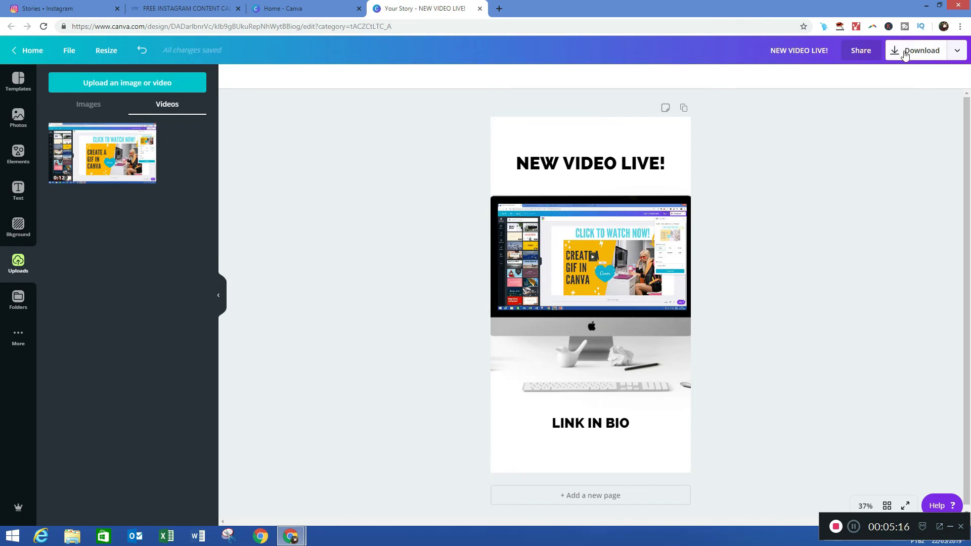
mouse_move(921, 51)
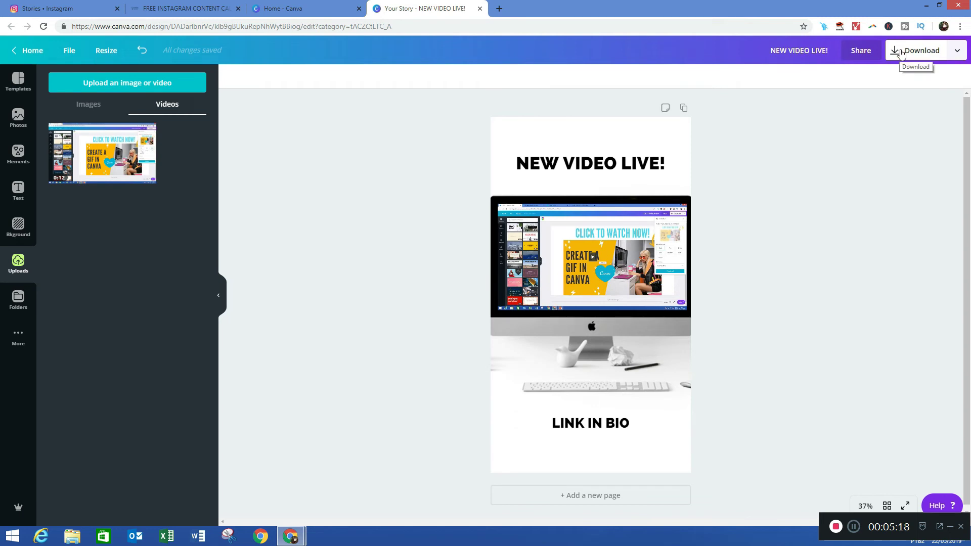
- Download the Story design as an MP4 video
left_click(921, 51)
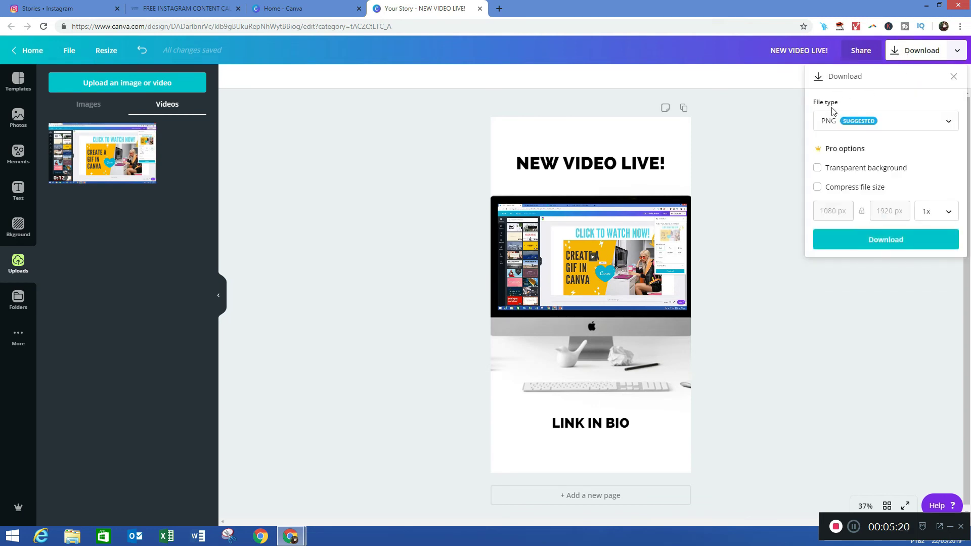
left_click(884, 121)
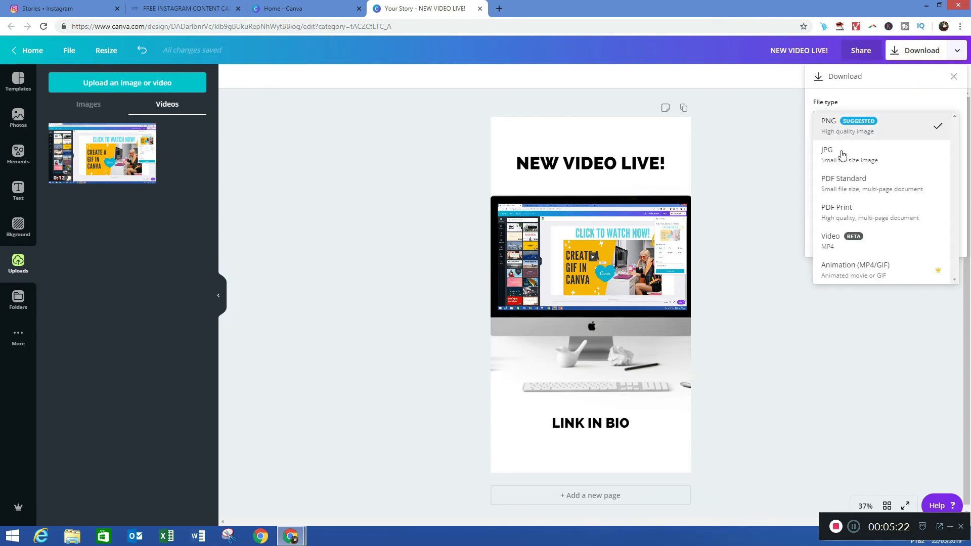
left_click(830, 241)
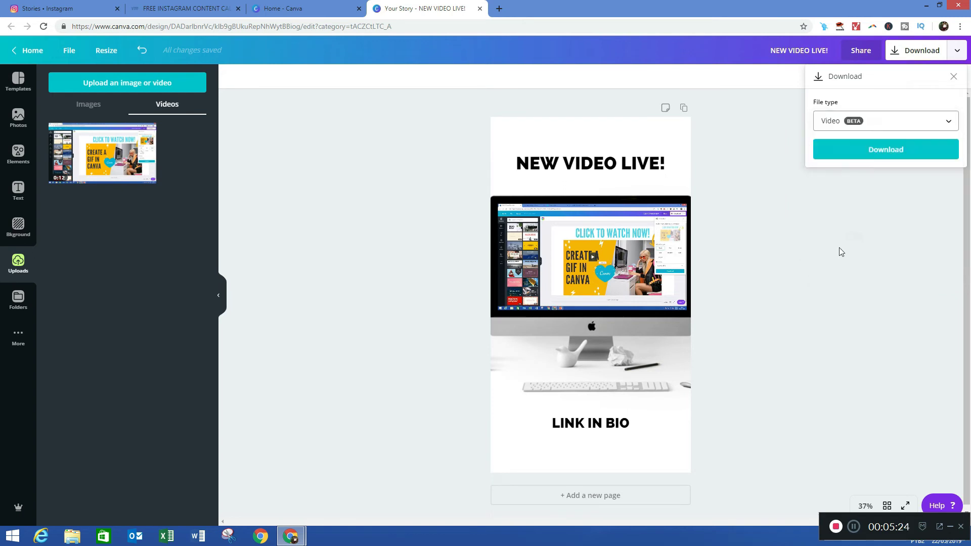
mouse_move(885, 149)
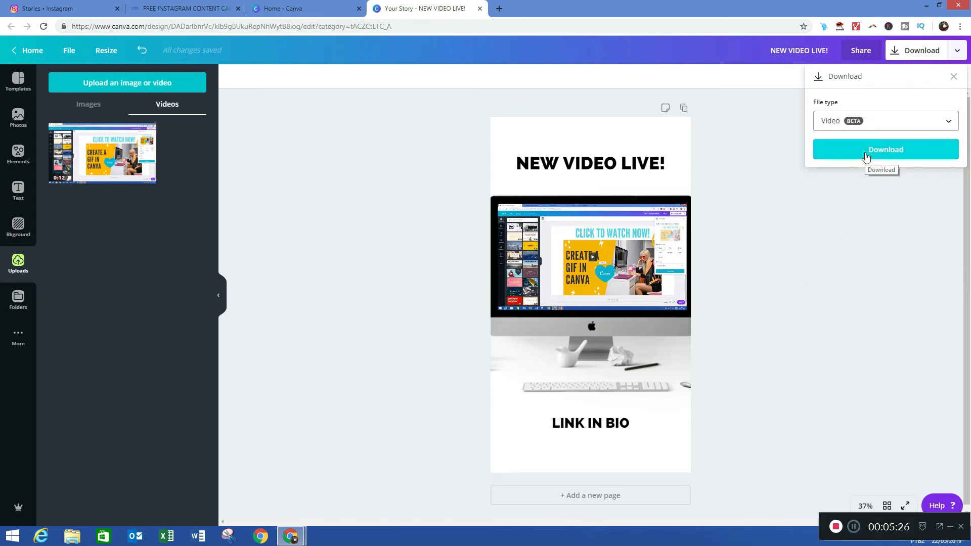
left_click(885, 150)
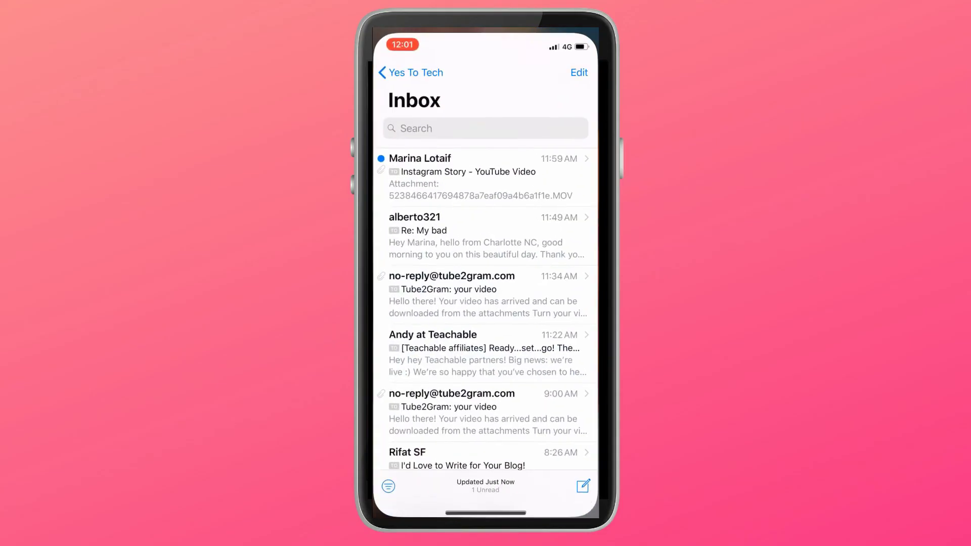
- Preview the MOV attachment from the 'Instagram Story - YouTube Video' email, then close it
left_click(484, 176)
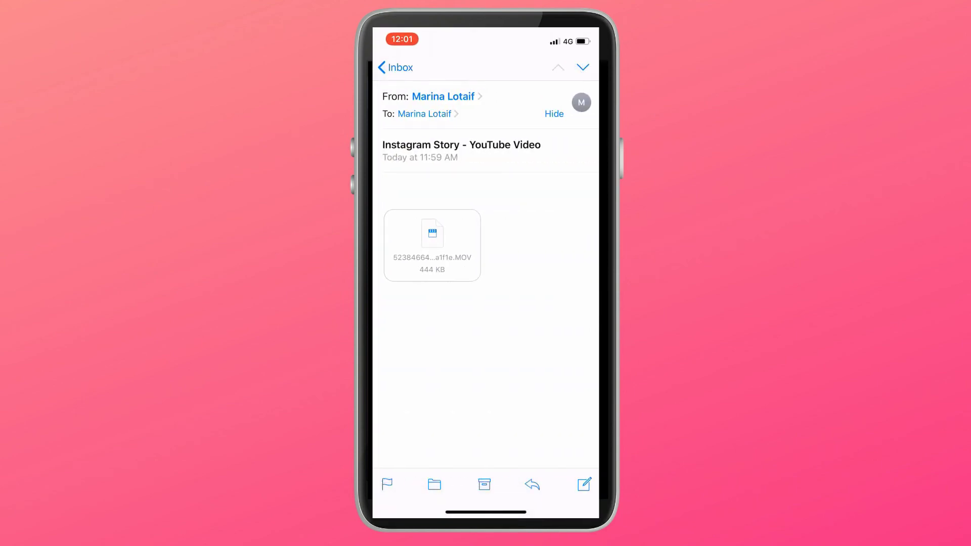
left_click(432, 234)
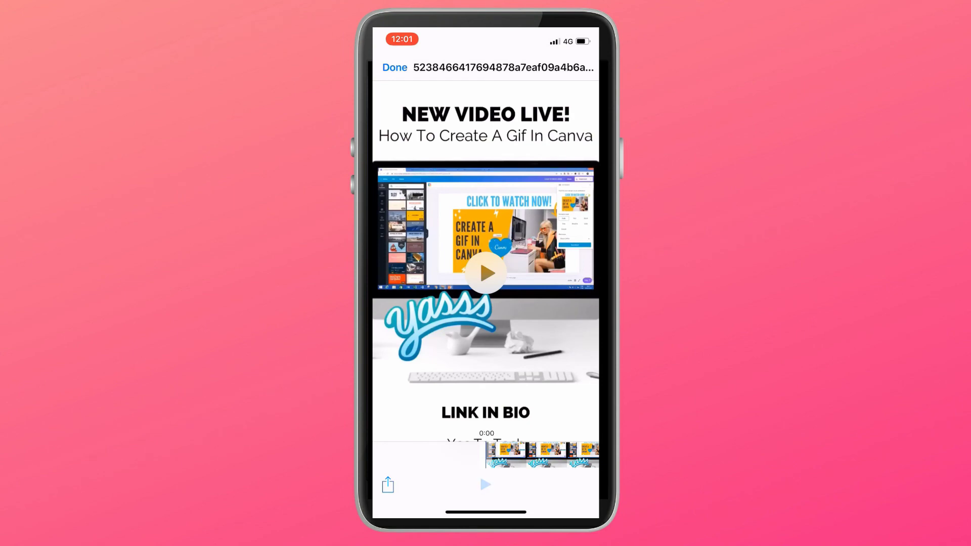
left_click(395, 67)
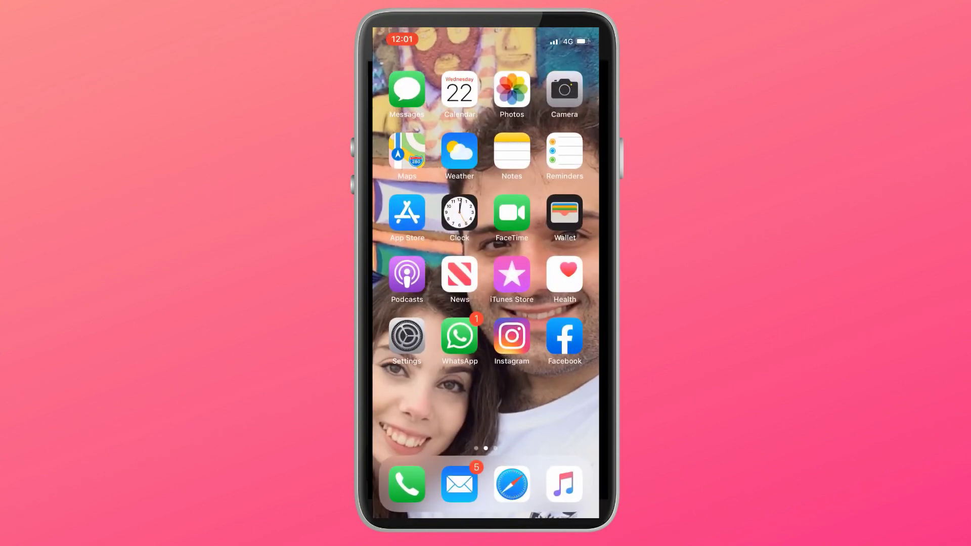
- Launch Instagram on the phone and browse the home feed
left_click(511, 336)
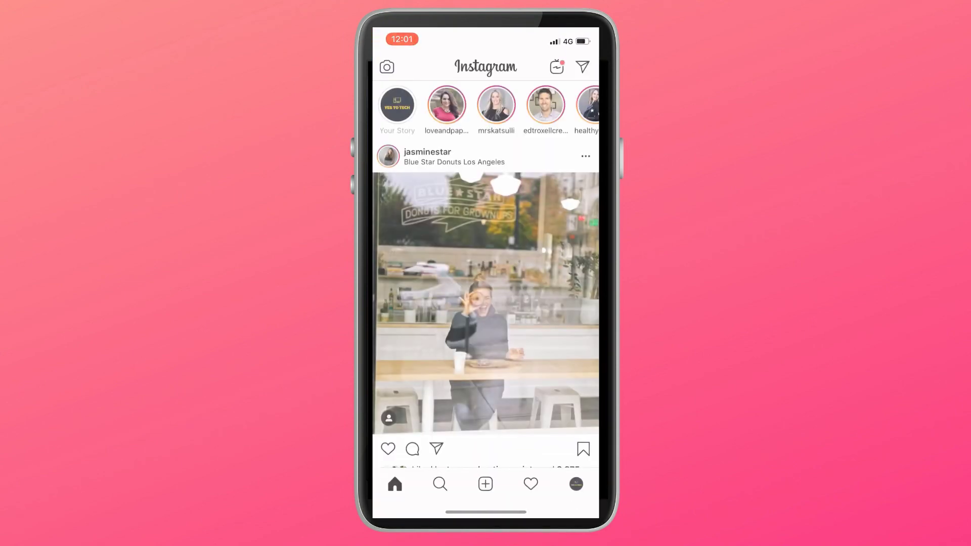
scroll("down", 3)
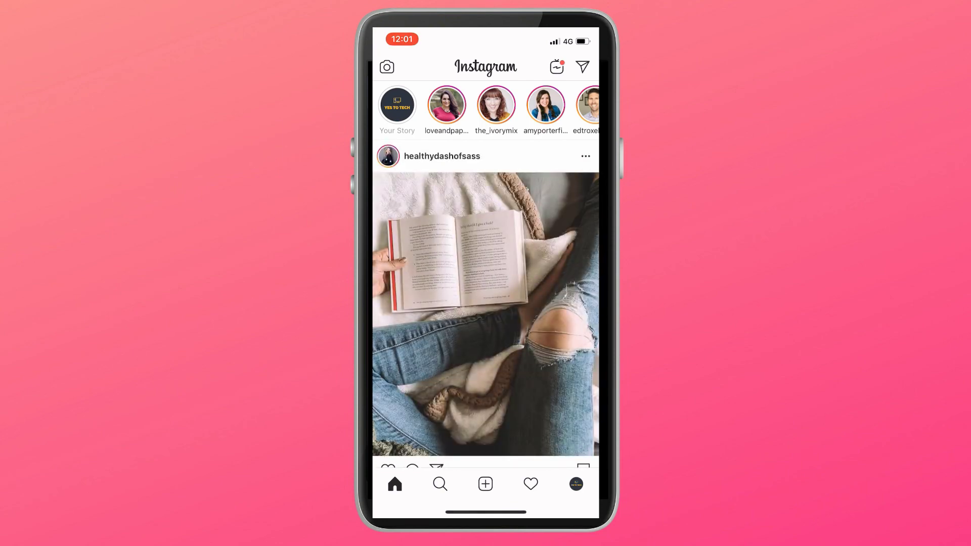
left_click(397, 105)
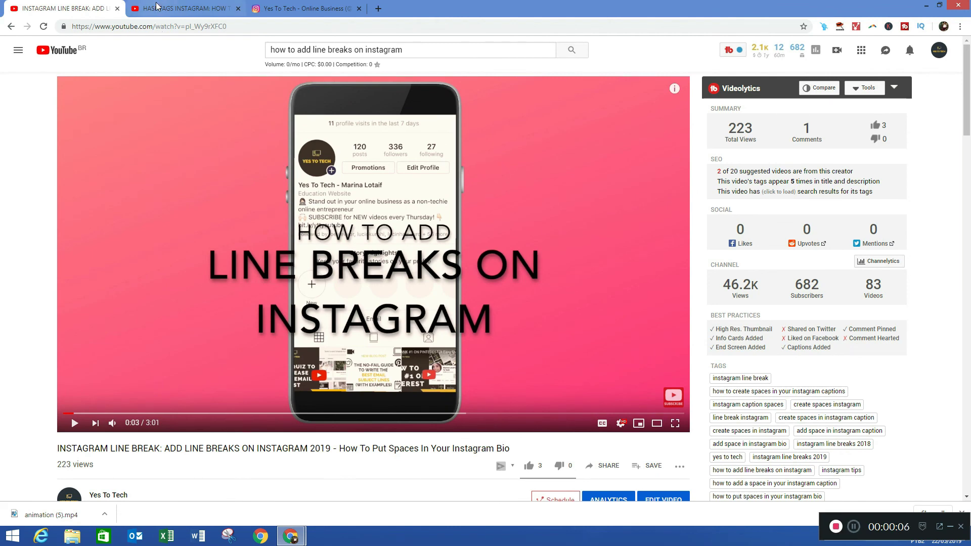
- Switch to the Yes To Tech video on Instagram hashtags for business
left_click(183, 9)
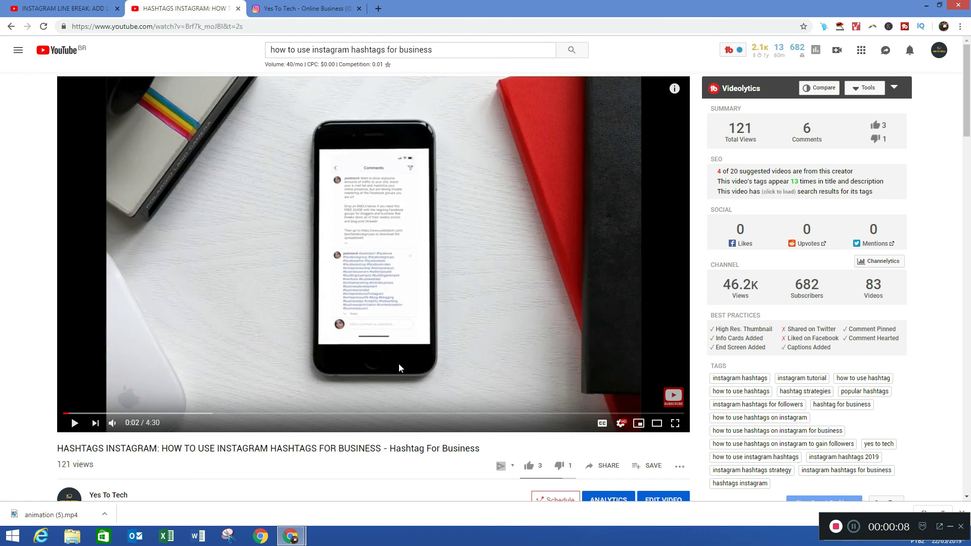
mouse_move(378, 359)
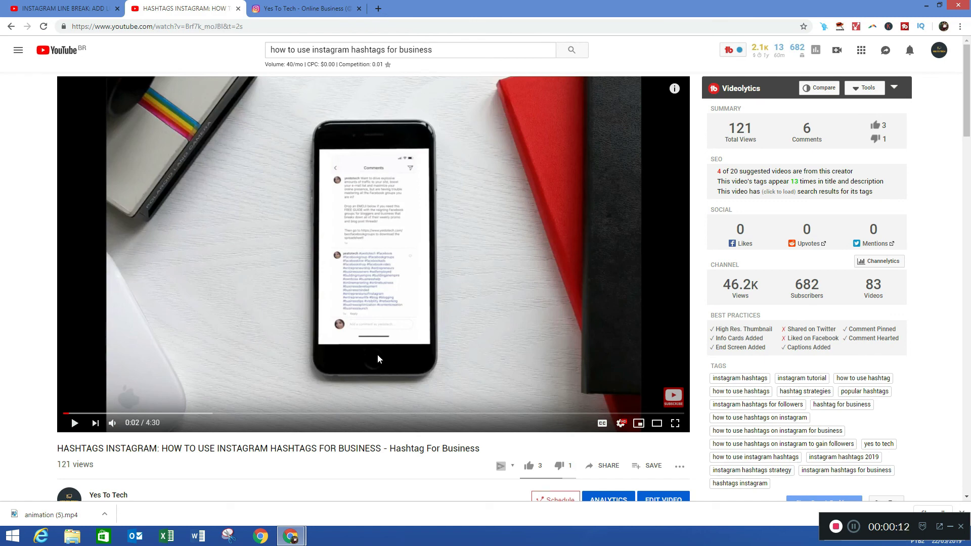
- Watch the posted NEW VIDEO LIVE! Story from the yestotech profile, then close it
left_click(304, 8)
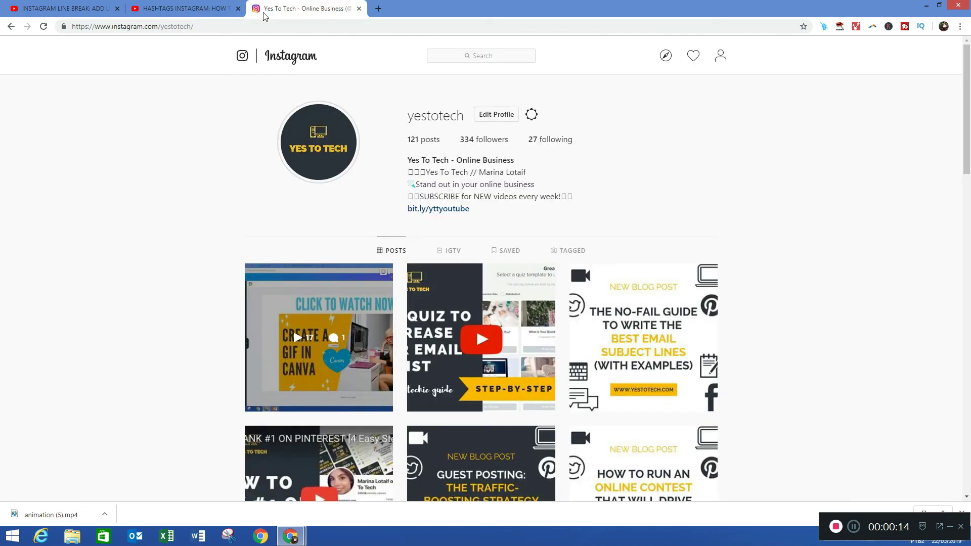
left_click(319, 143)
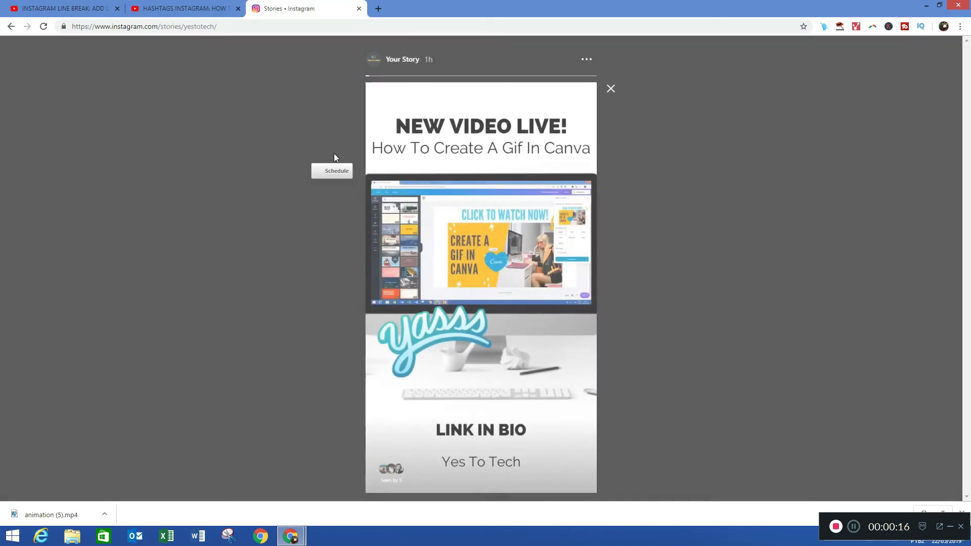
mouse_move(338, 186)
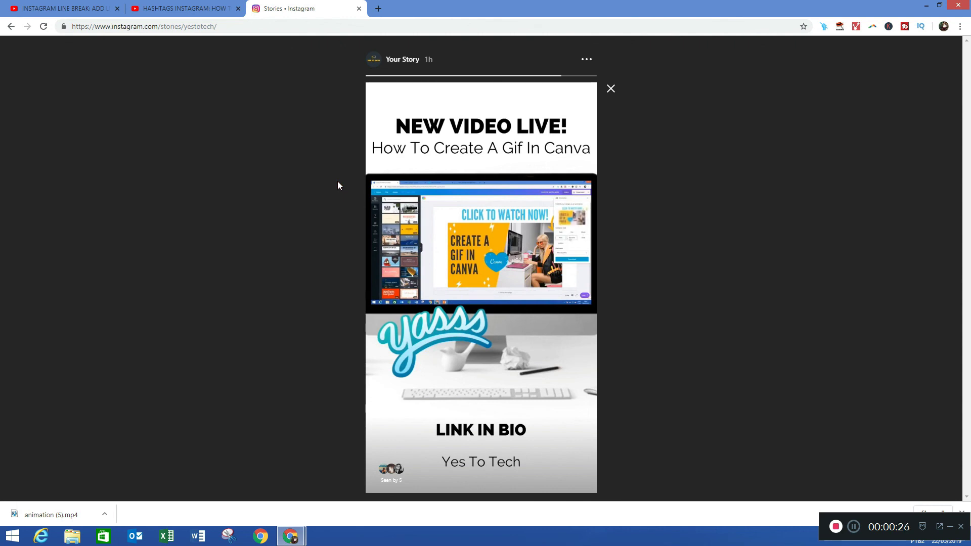
left_click(610, 89)
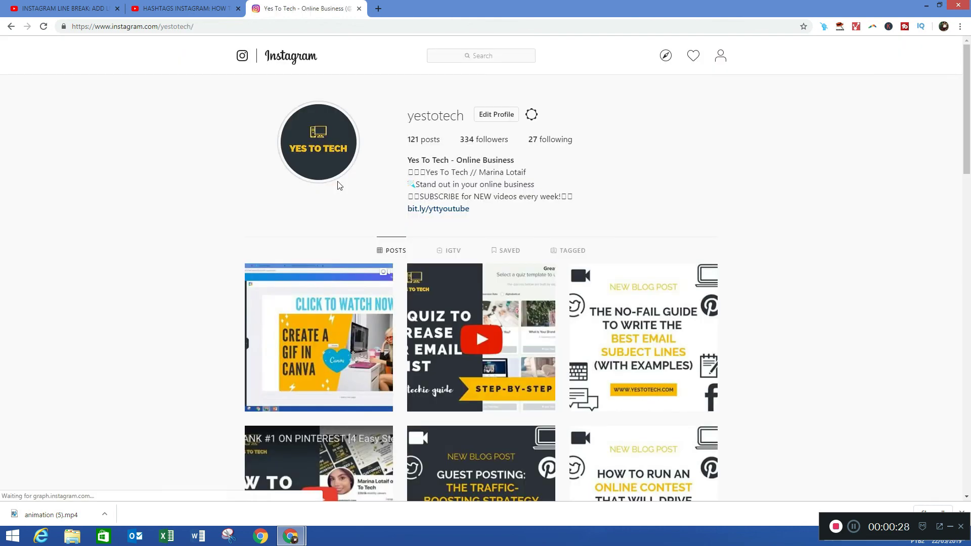